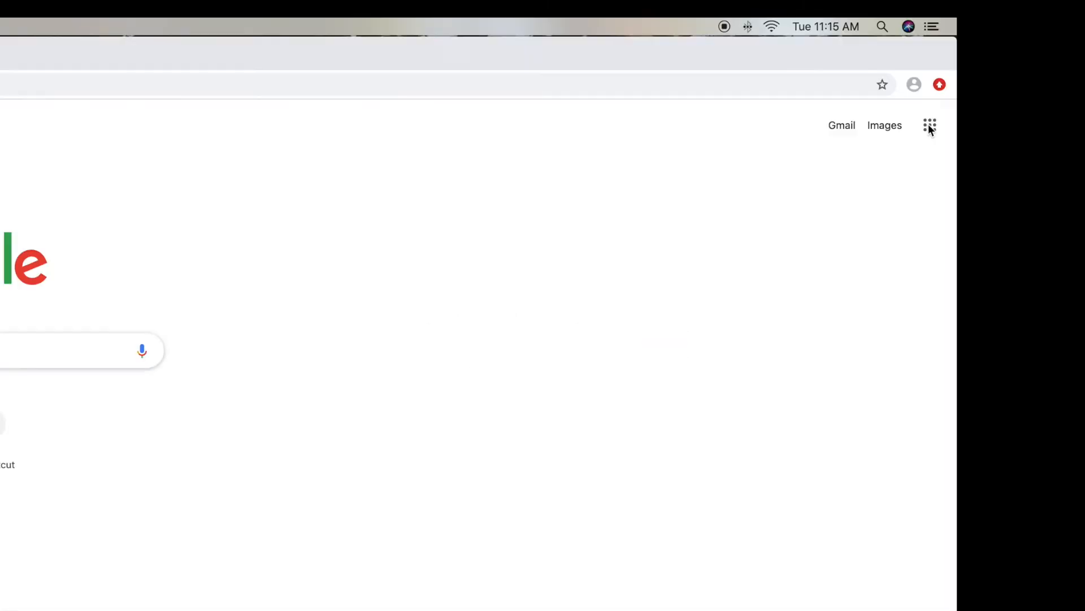
From the Google apps launcher, go to the Google Account app
{"action": "left_click", "coordinate": [929, 126]}
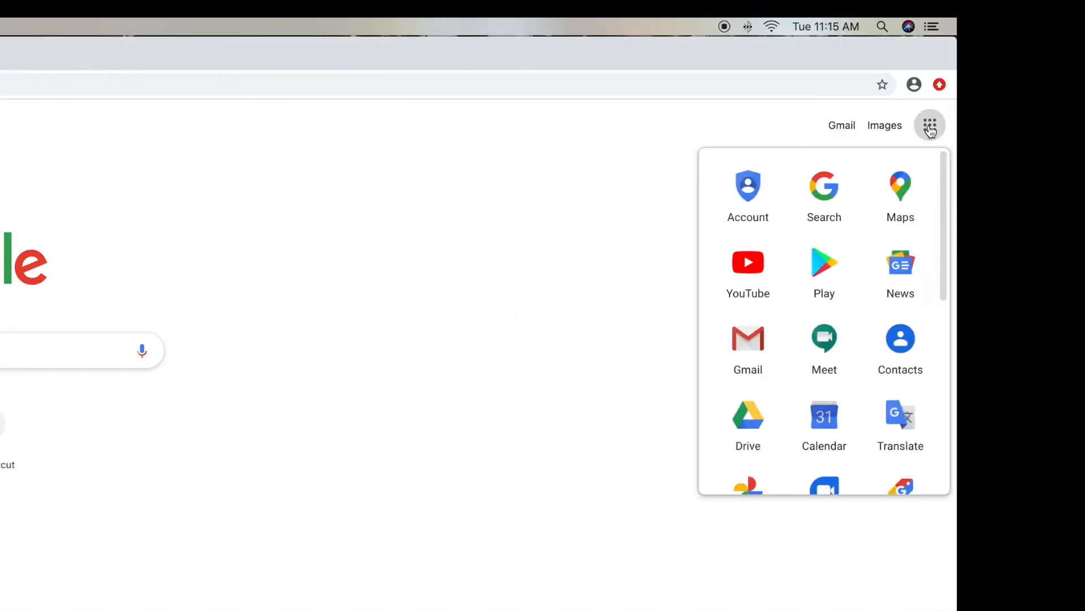
{"action": "mouse_move", "coordinate": [748, 187]}
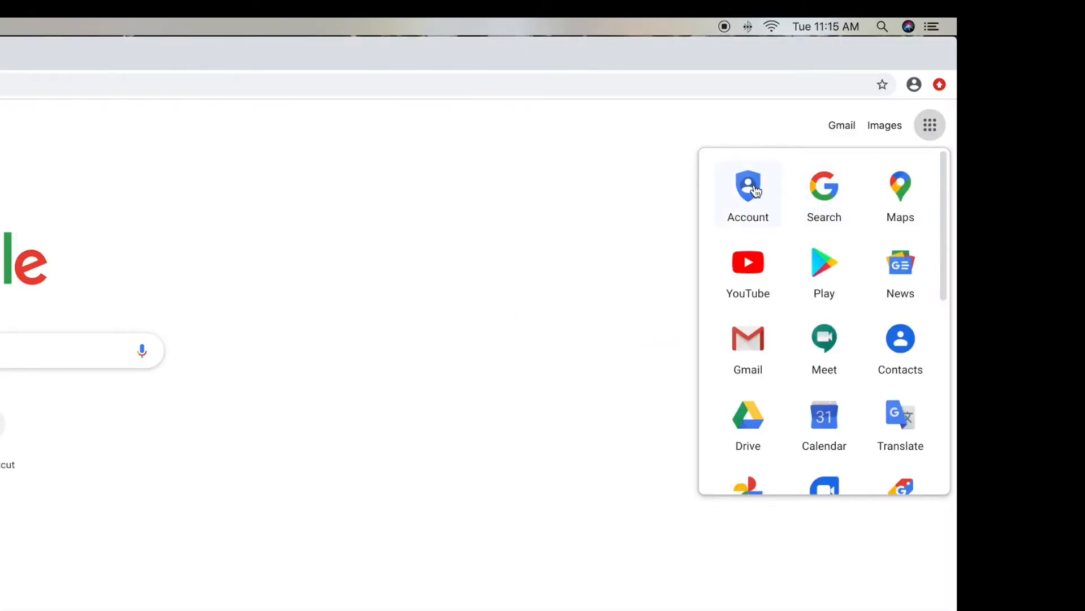
{"action": "left_click", "coordinate": [748, 193]}
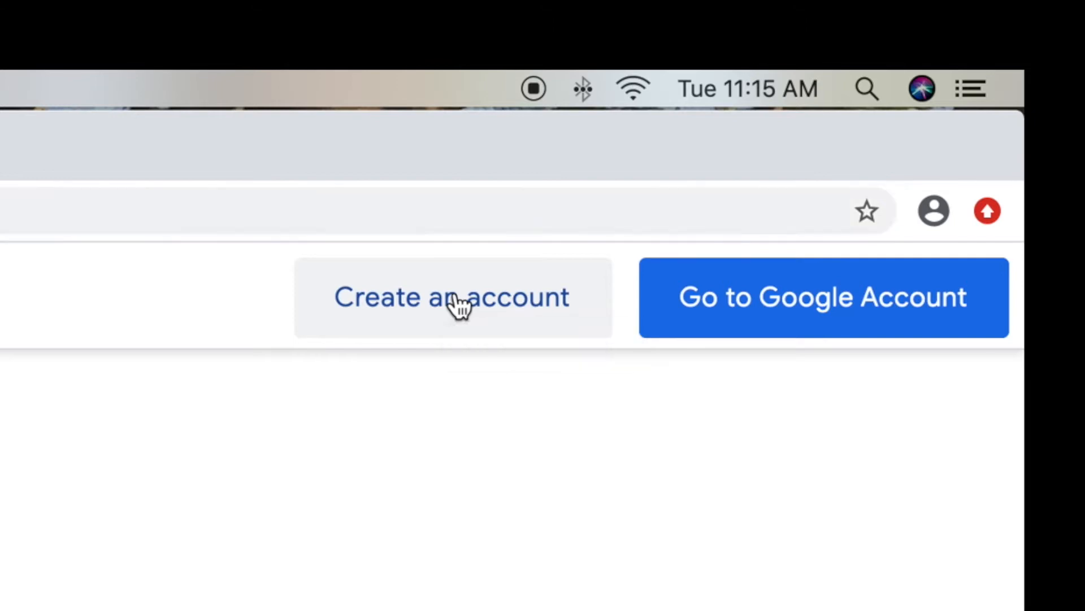
Start creating an account and enter the first name John
{"action": "left_click", "coordinate": [451, 297]}
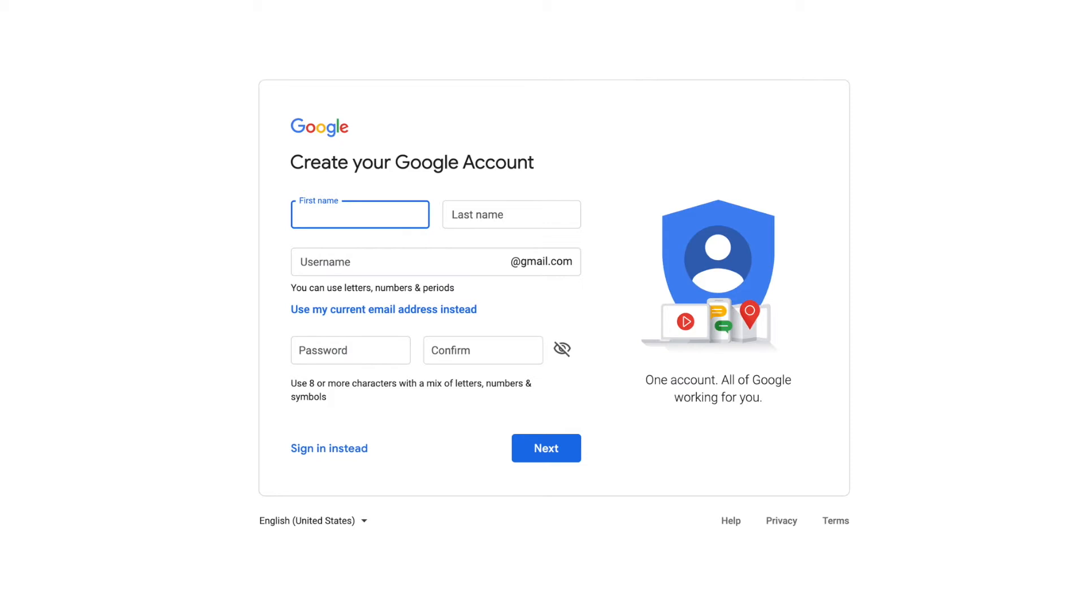
{"action": "type", "text": "John"}
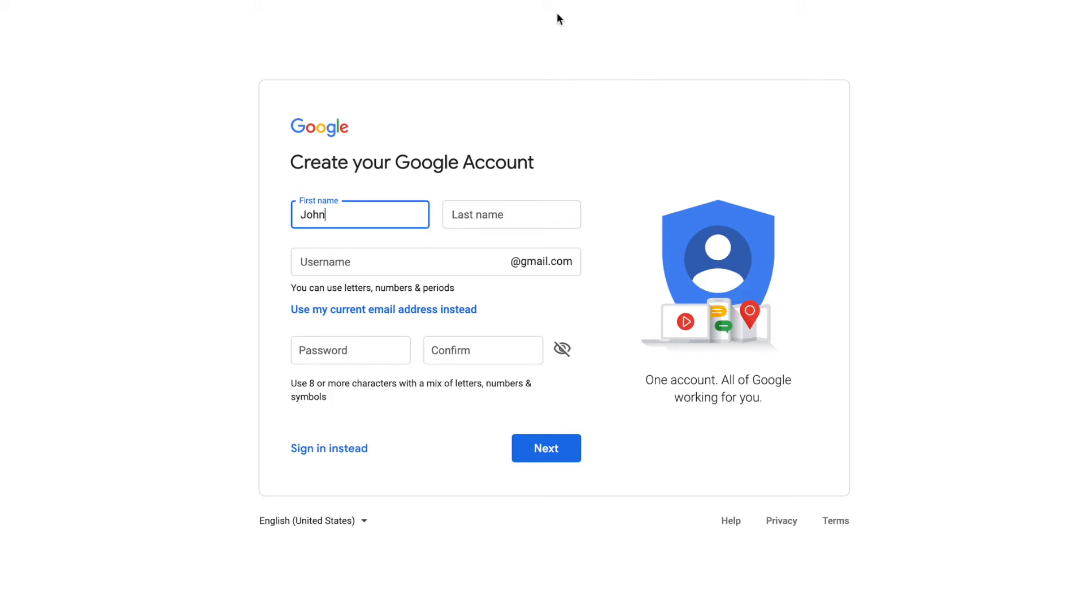
{"action": "left_click", "coordinate": [511, 214]}
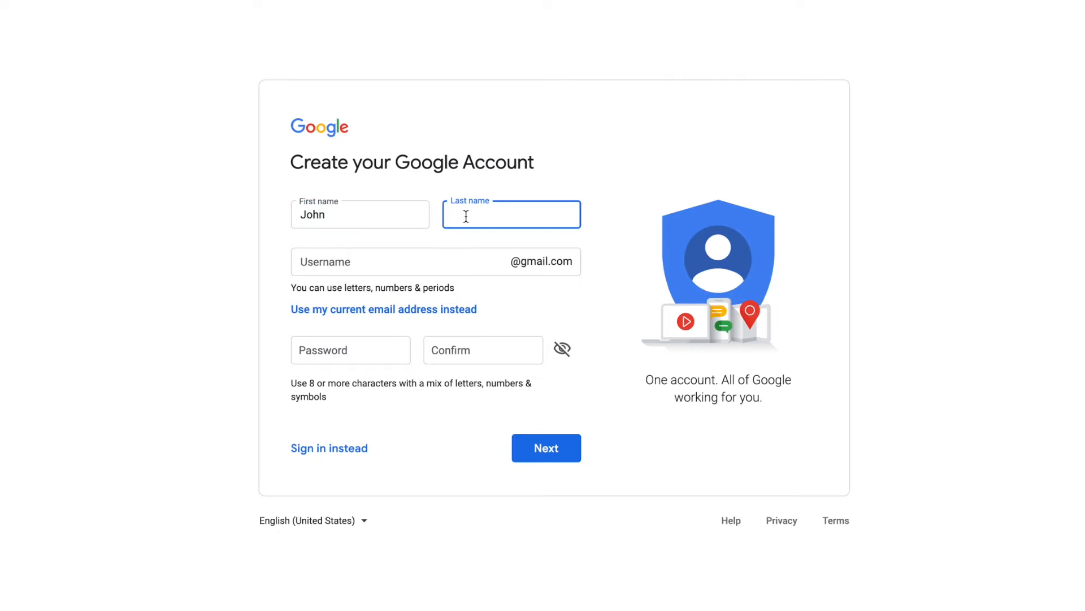
{"action": "left_click", "coordinate": [511, 213]}
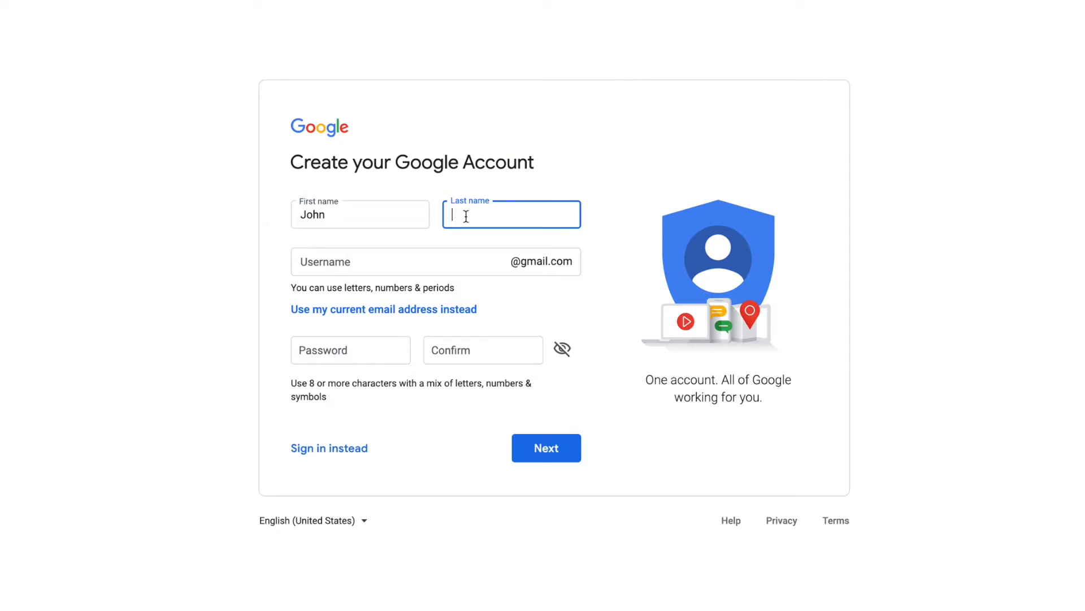
{"action": "type", "text": "Stro"}
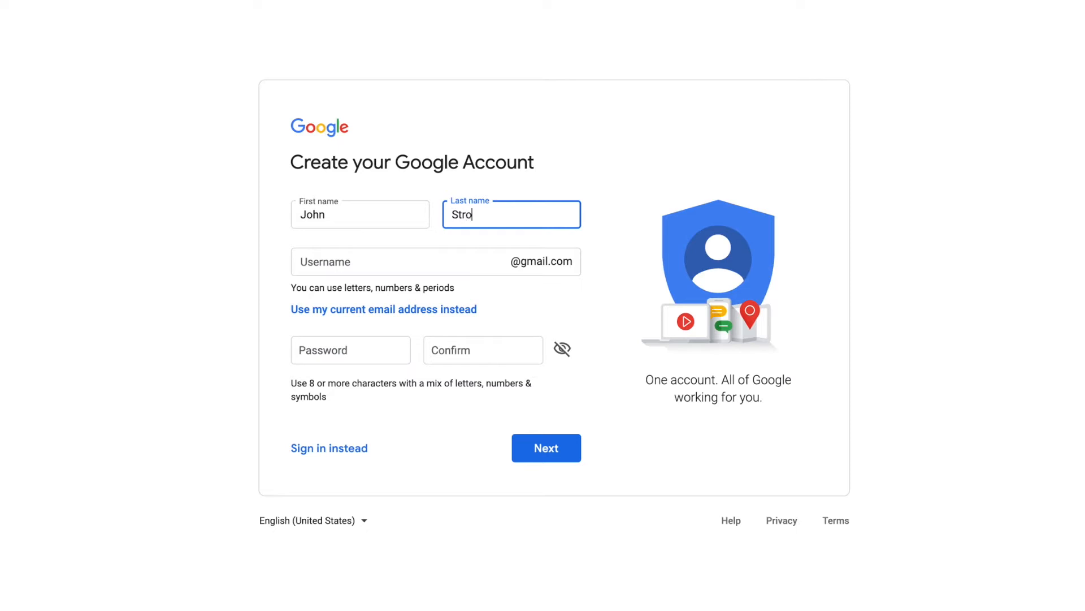
{"action": "type", "text": "m"}
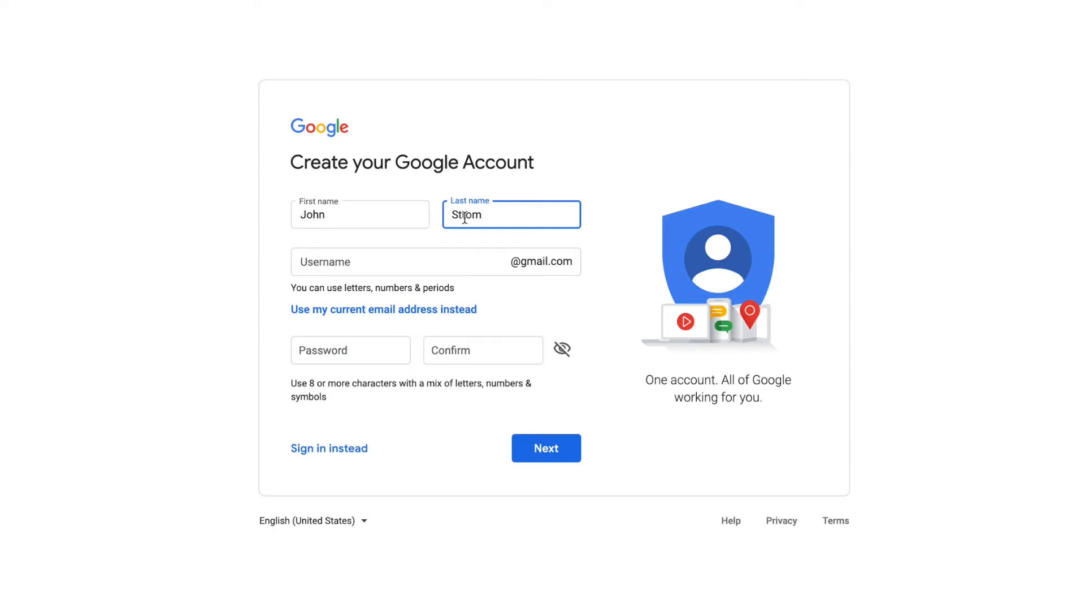
{"action": "type", "text": "stromj297"}
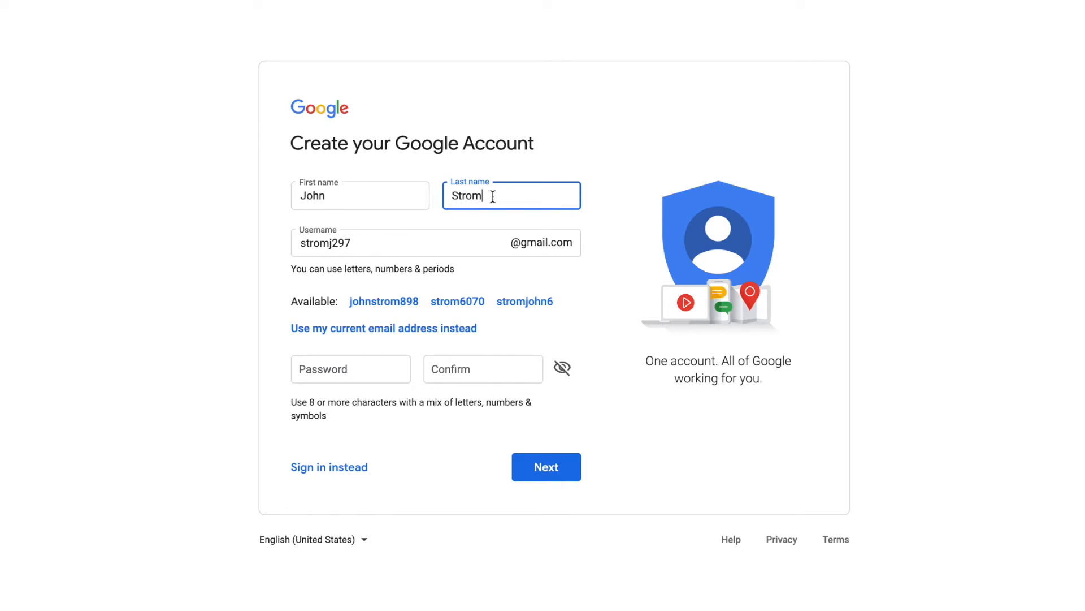
{"action": "key", "text": "ctrl+a"}
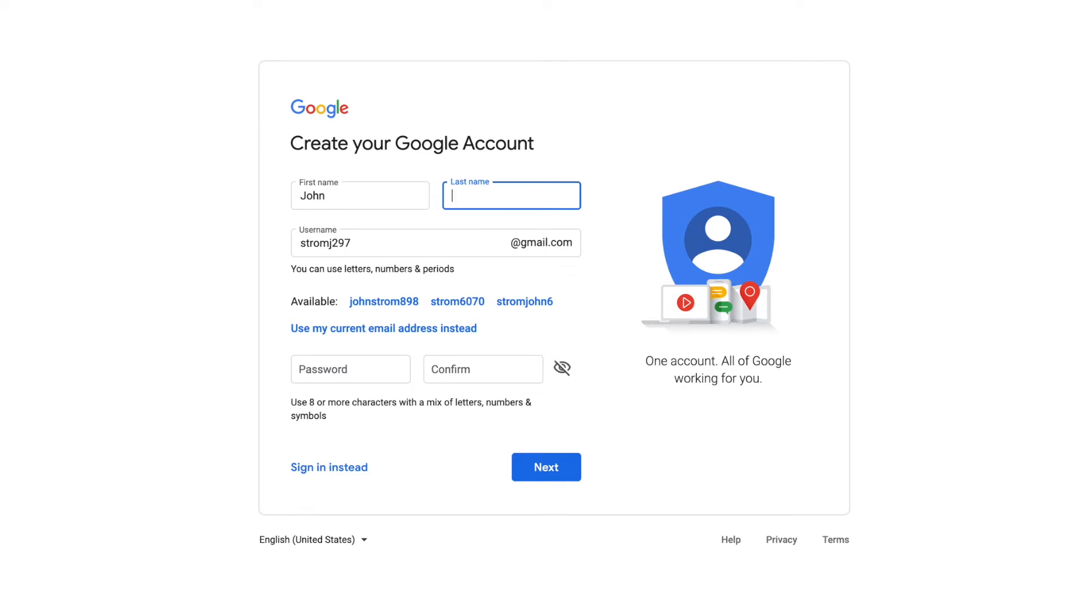
{"action": "type", "text": "House"}
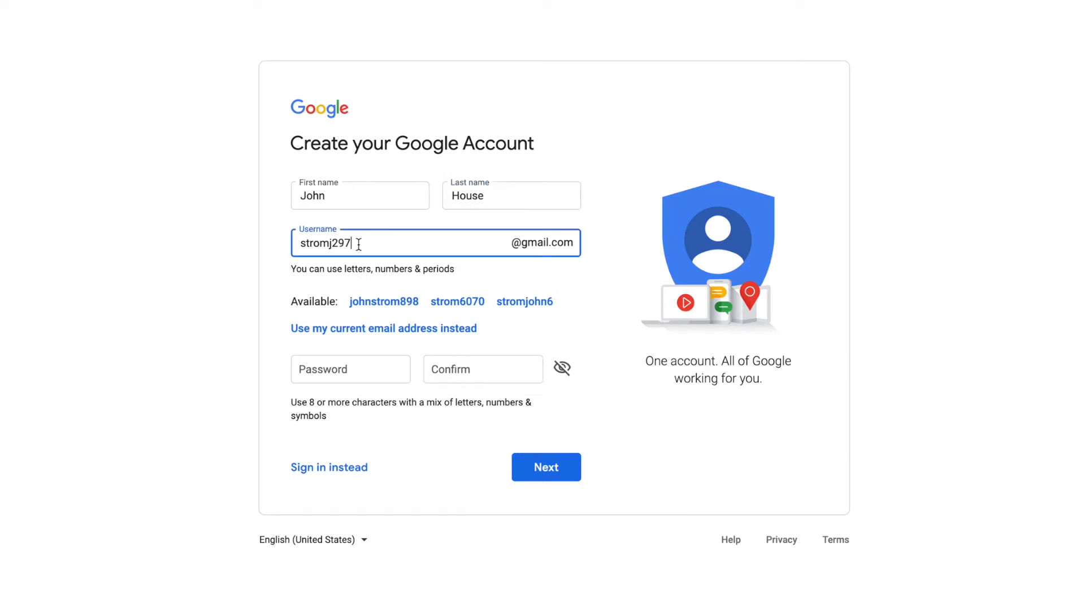
{"action": "key", "text": "BackSpace"}
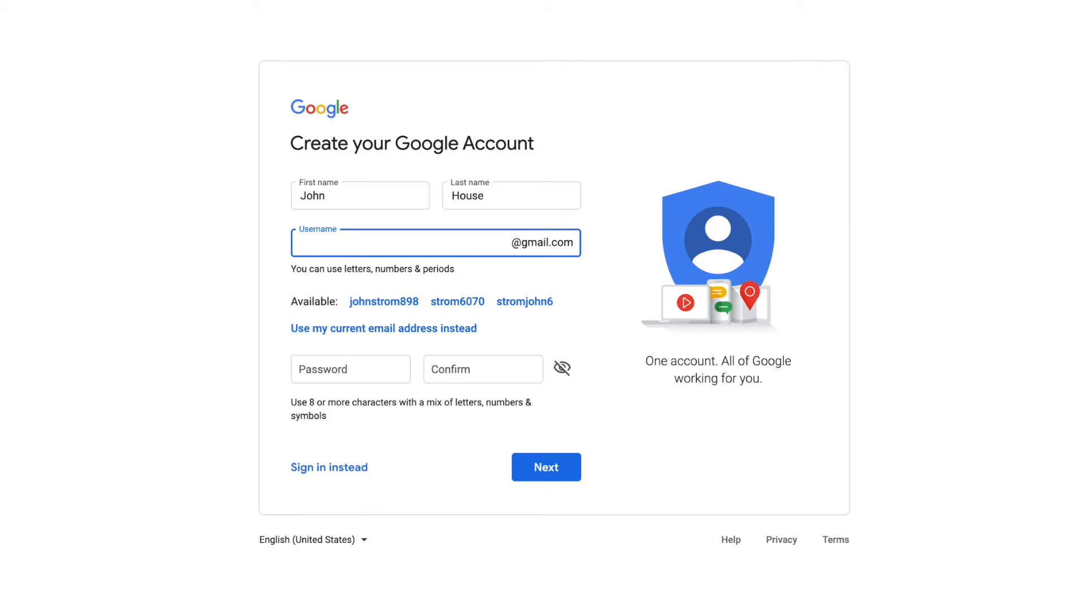
{"action": "type", "text": "Jhouse"}
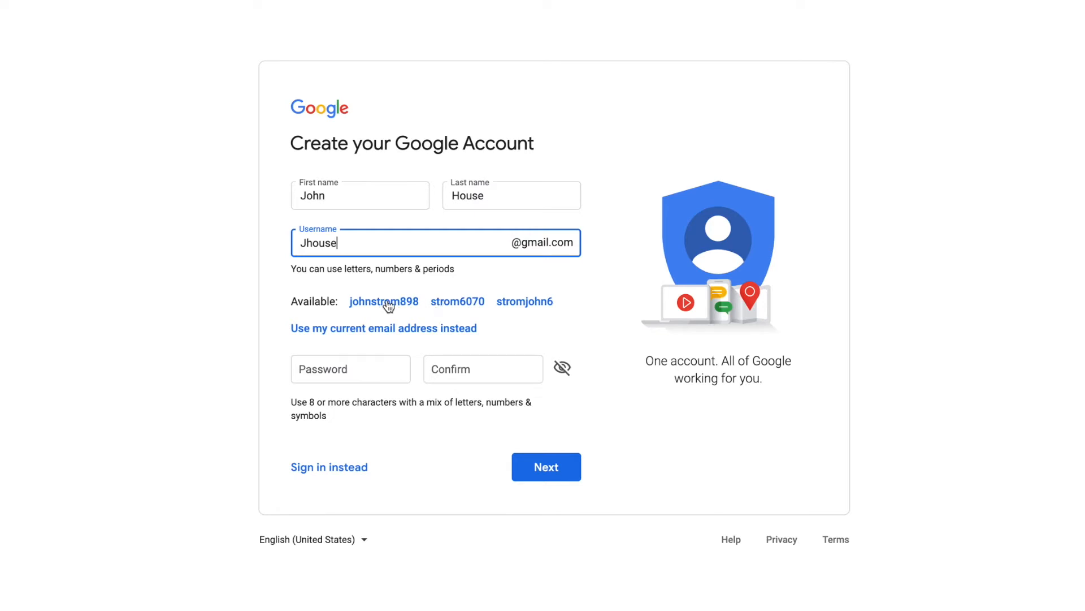
{"action": "mouse_move", "coordinate": [524, 301]}
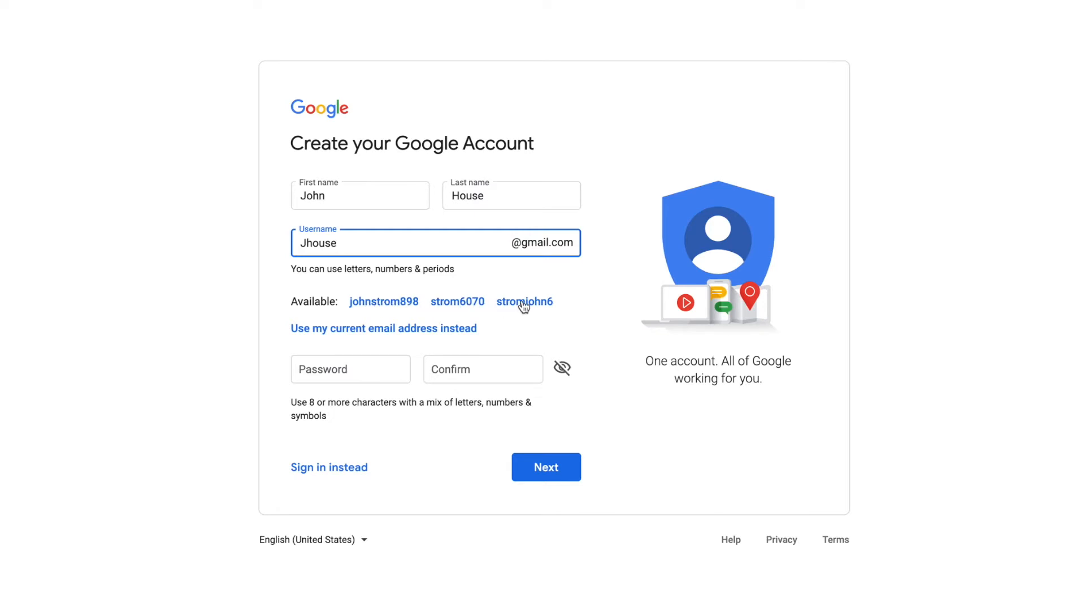
{"action": "left_click", "coordinate": [524, 302]}
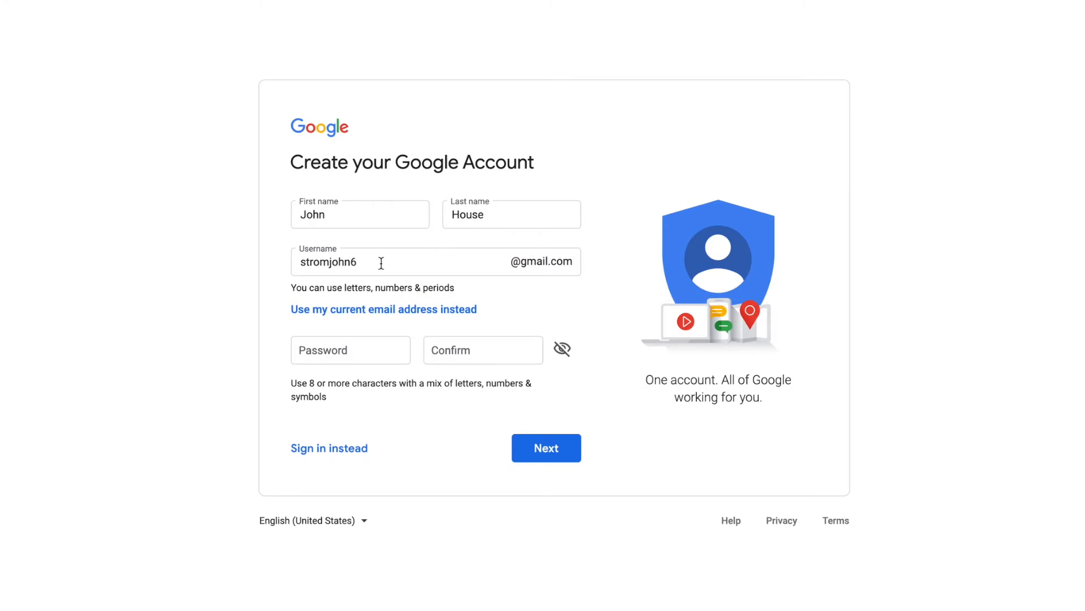
{"action": "mouse_move", "coordinate": [395, 263]}
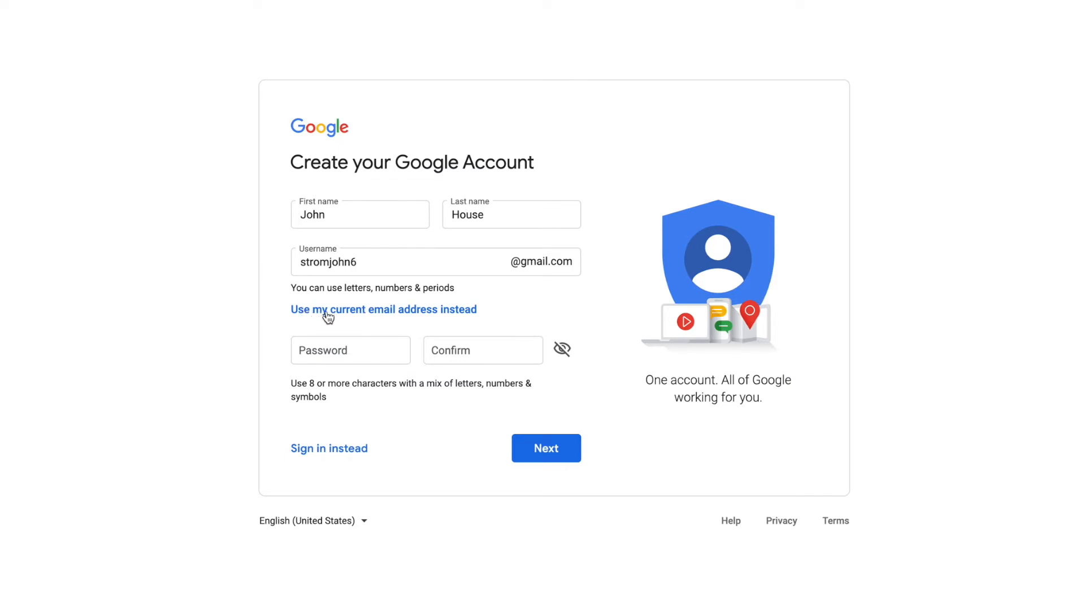
{"action": "mouse_move", "coordinate": [506, 309]}
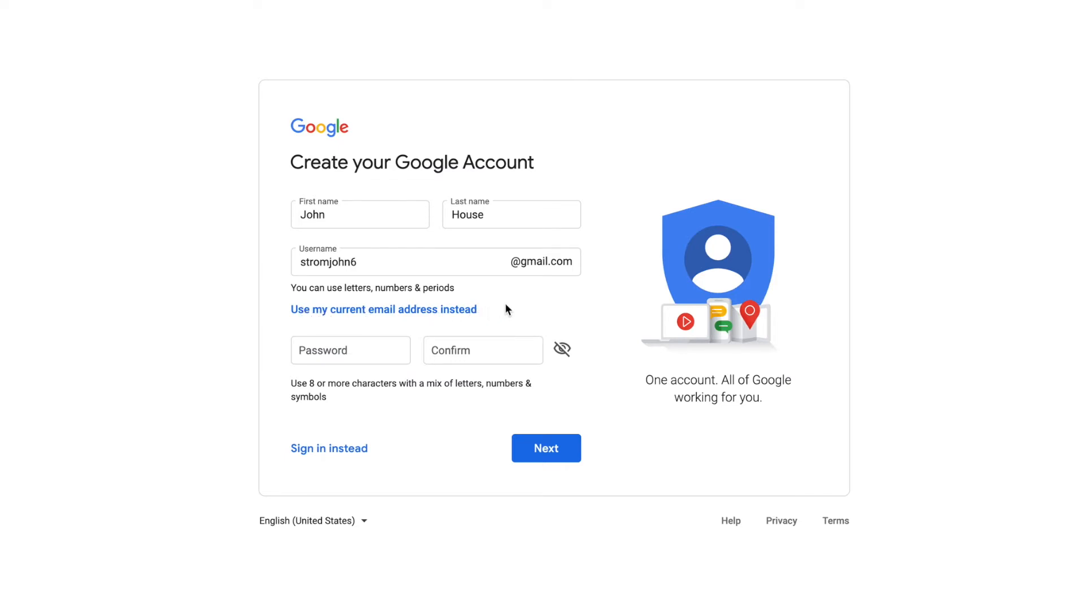
Enter an initial password and confirmation for the new account
{"action": "left_click", "coordinate": [350, 350]}
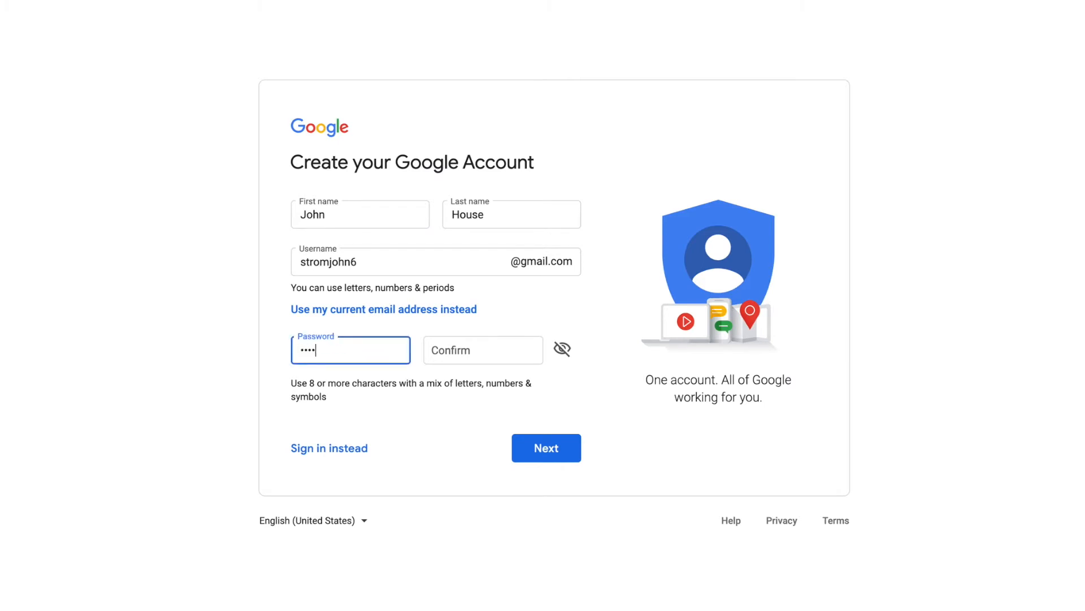
{"action": "left_click", "coordinate": [482, 349]}
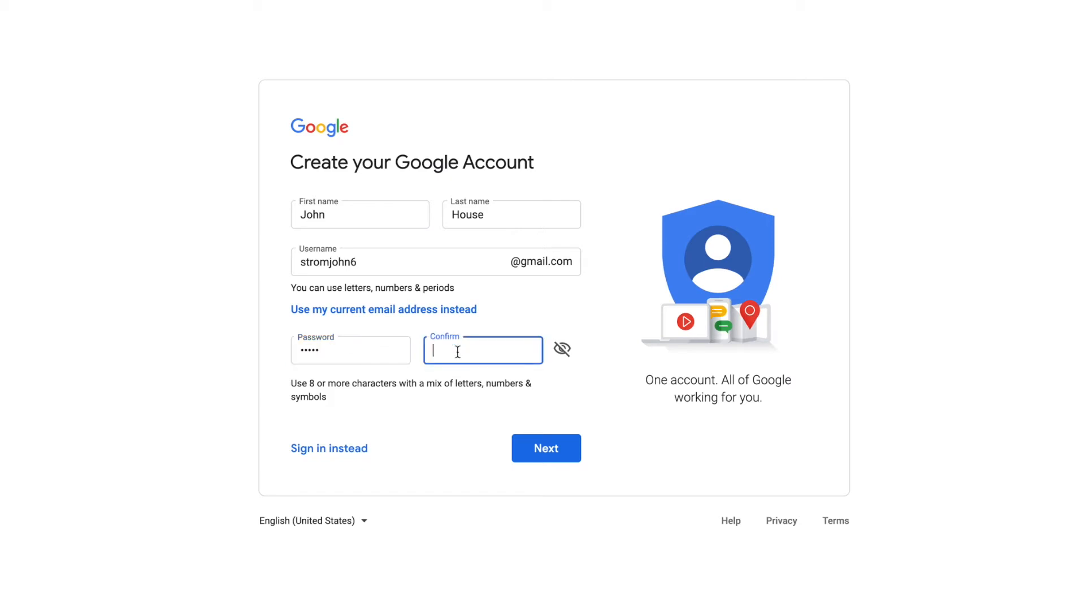
{"action": "type", "text": "•••"}
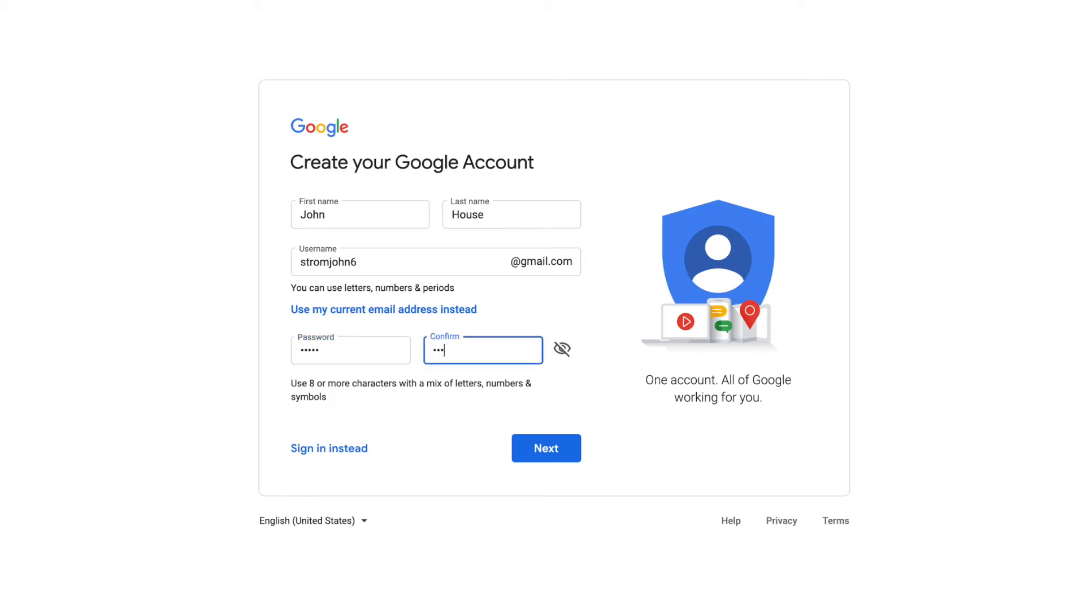
{"action": "type", "text": "••"}
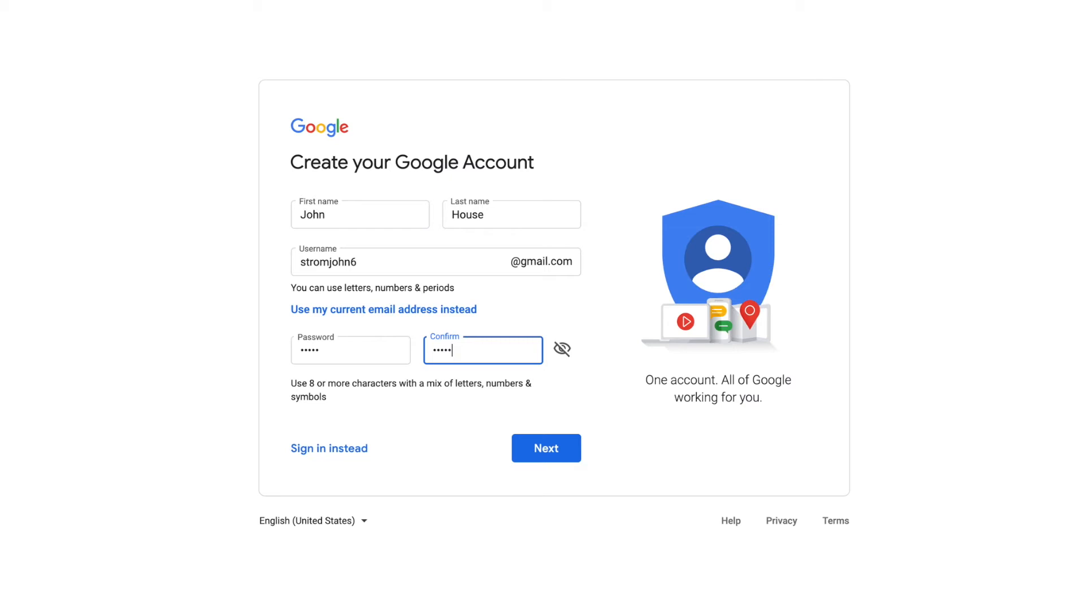
{"action": "mouse_move", "coordinate": [585, 386]}
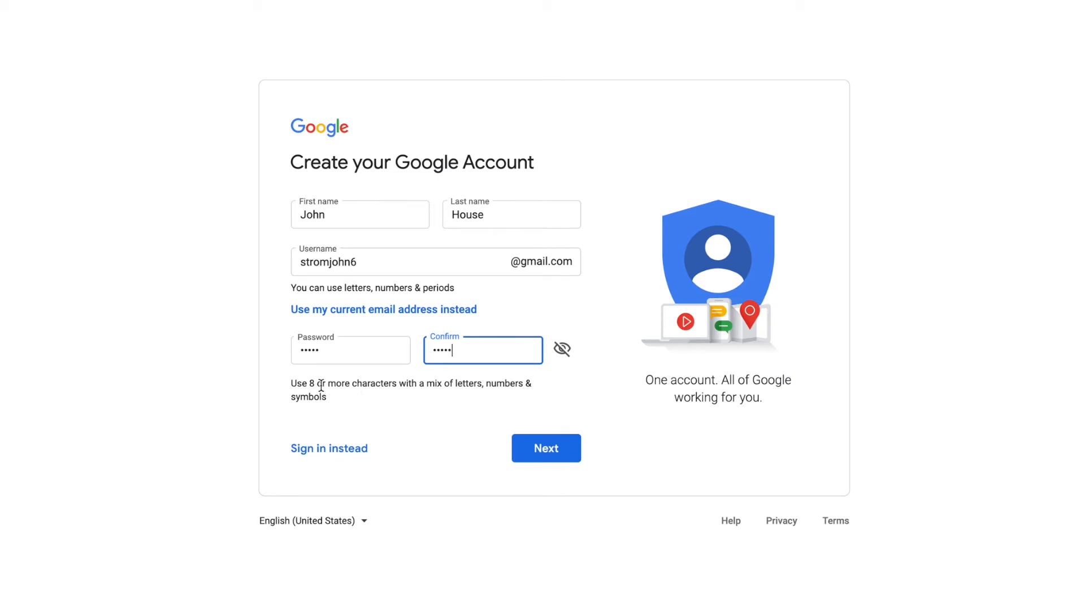
{"action": "mouse_move", "coordinate": [422, 388]}
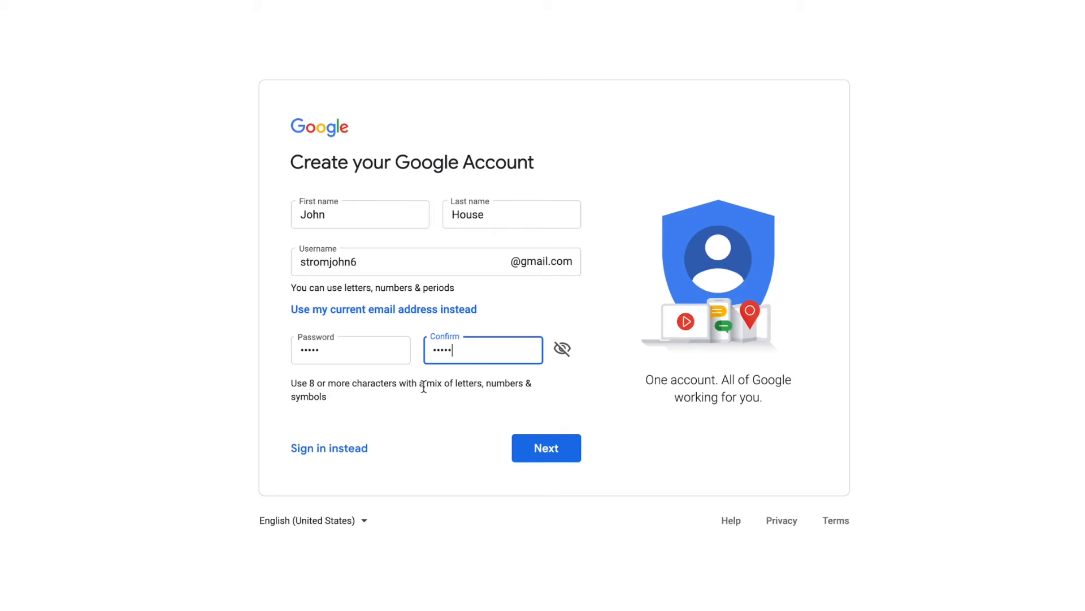
{"action": "mouse_move", "coordinate": [334, 372]}
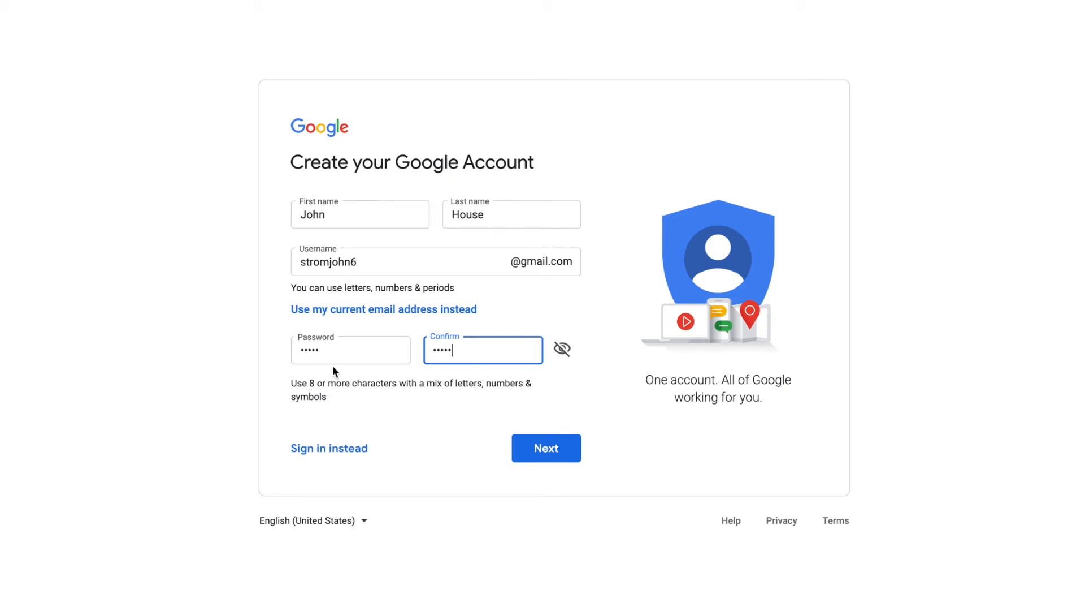
Correct the password and confirmation fields, then submit the name, username and password
{"action": "left_click", "coordinate": [350, 349]}
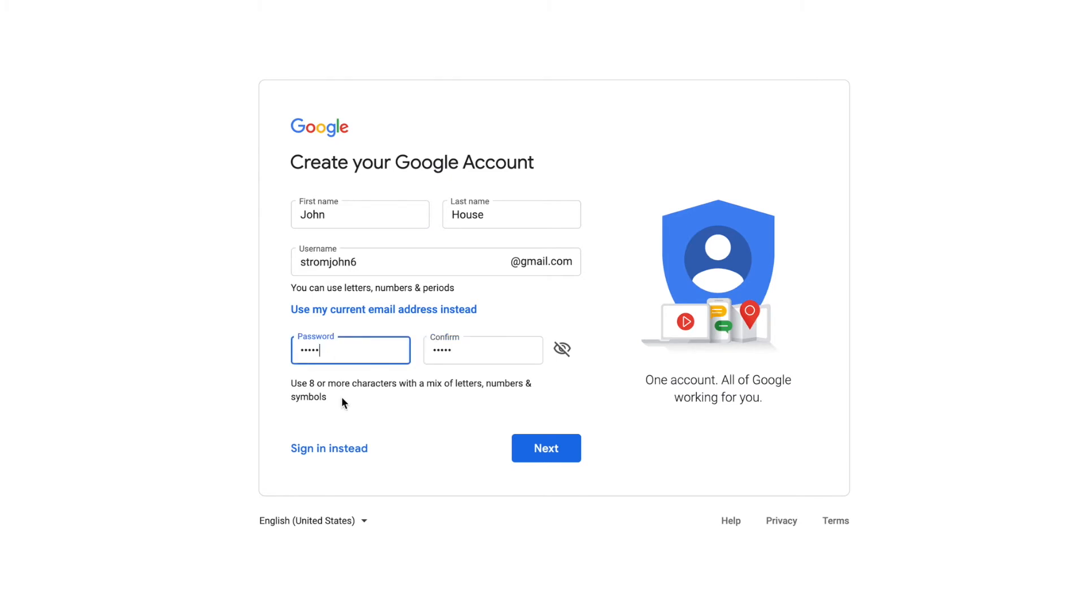
{"action": "type", "text": "•"}
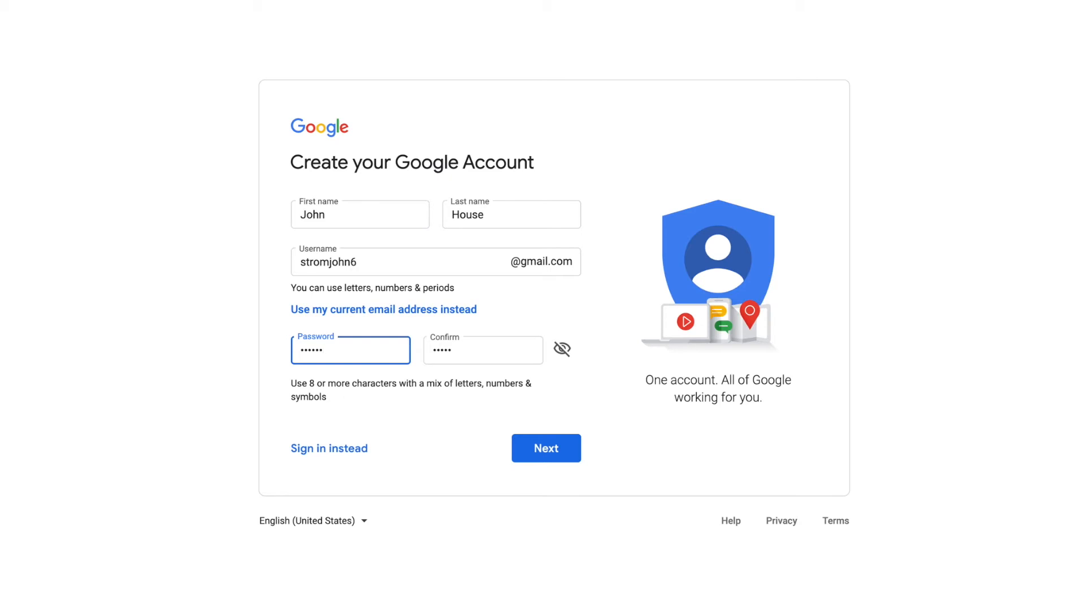
{"action": "type", "text": "•"}
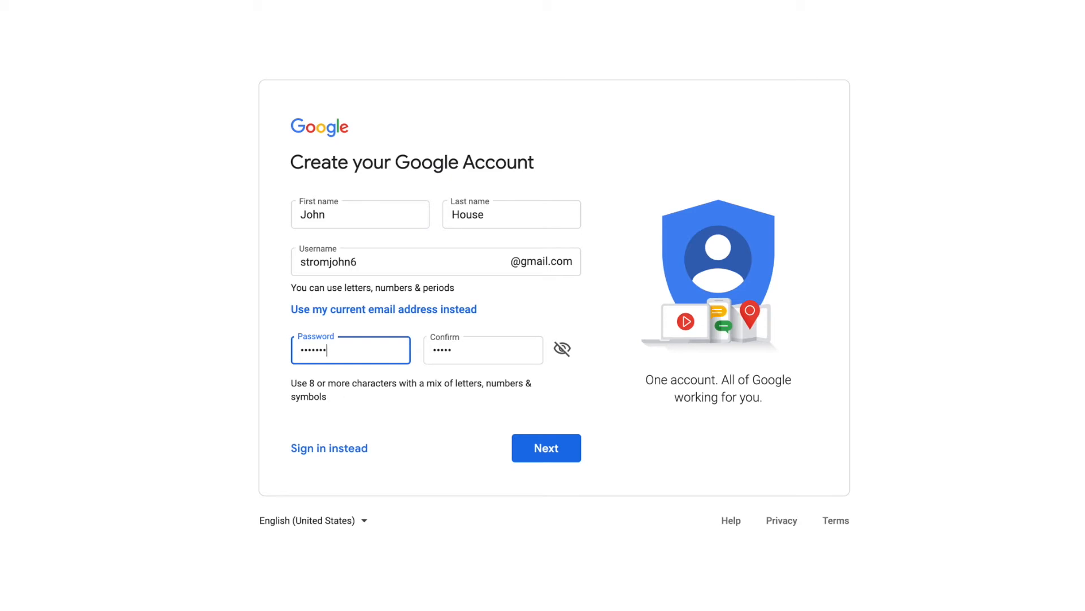
{"action": "mouse_move", "coordinate": [459, 350]}
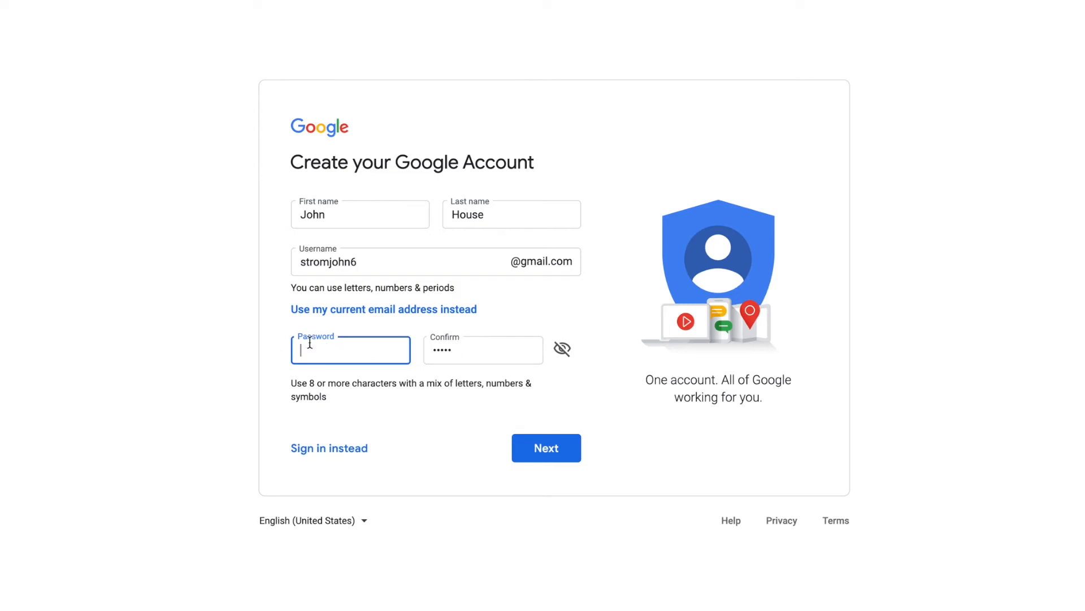
{"action": "left_click", "coordinate": [483, 349]}
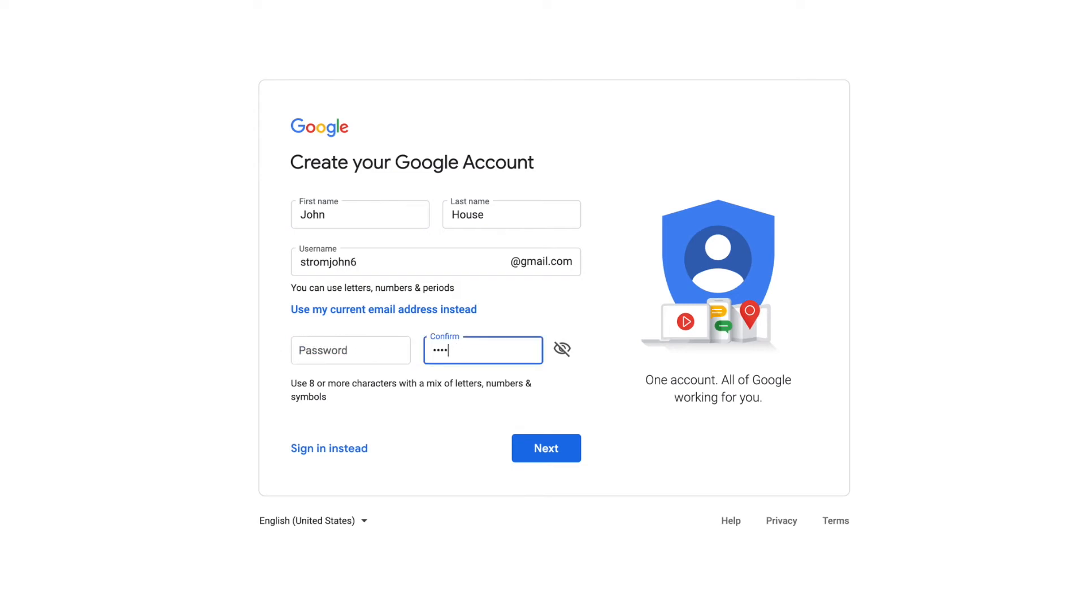
{"action": "left_click", "coordinate": [351, 350]}
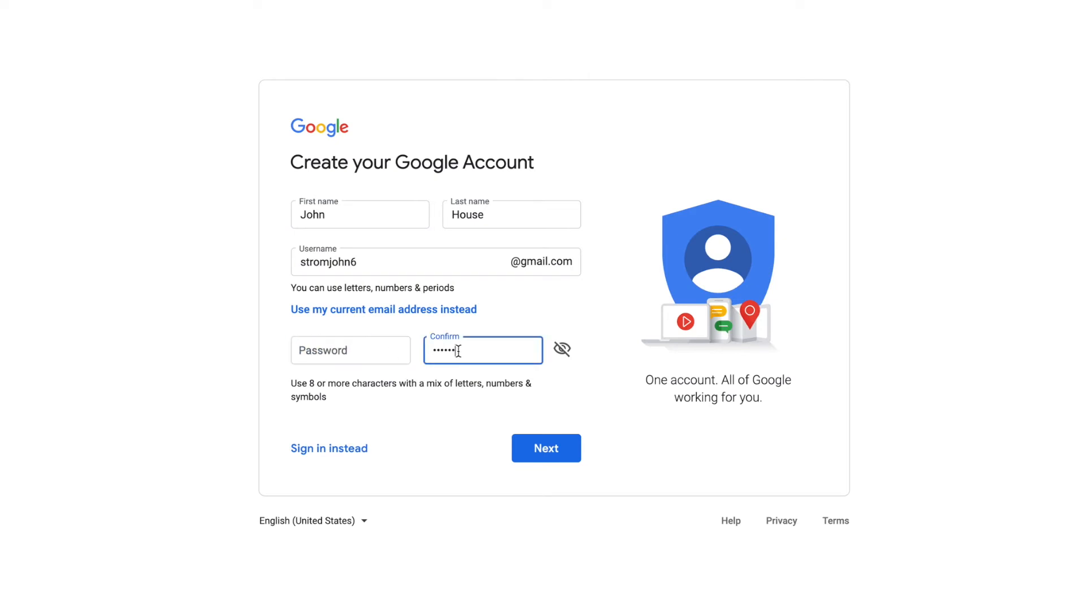
{"action": "left_click", "coordinate": [482, 350]}
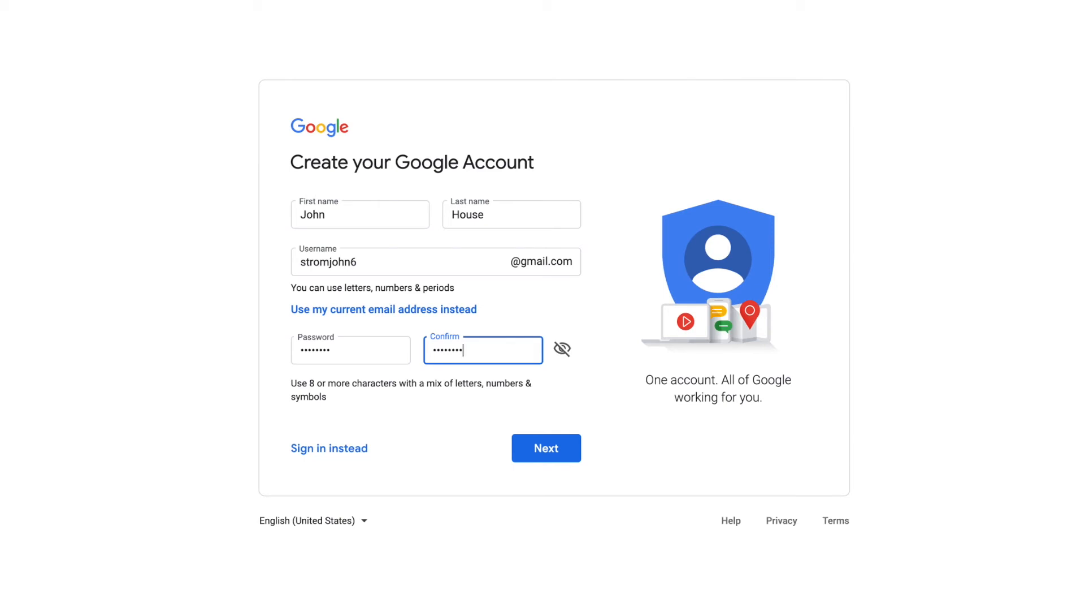
{"action": "mouse_move", "coordinate": [519, 474]}
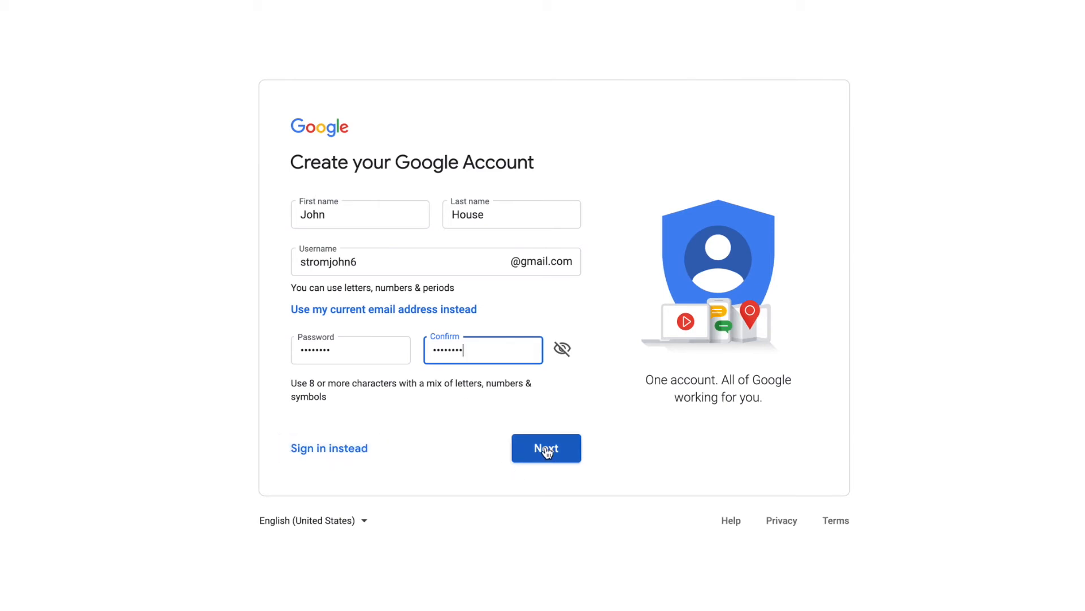
{"action": "left_click", "coordinate": [546, 447]}
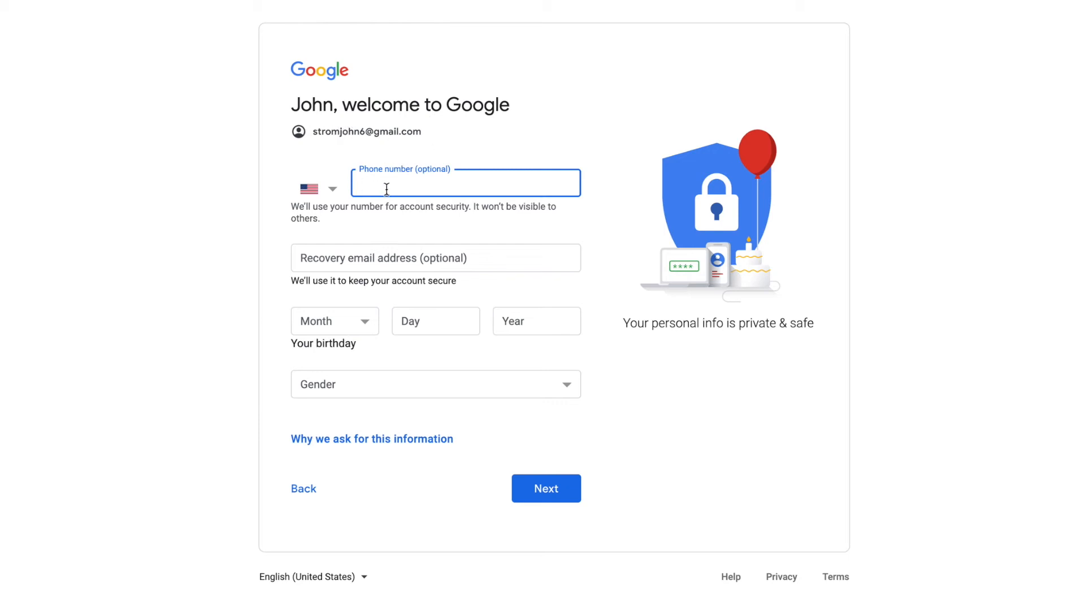
{"action": "mouse_move", "coordinate": [414, 220]}
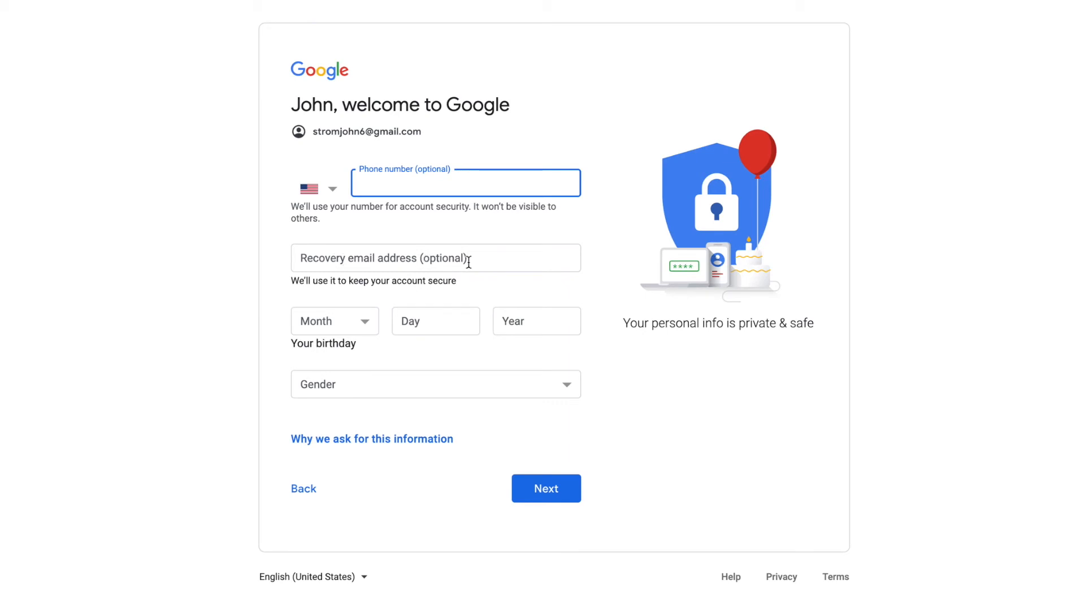
{"action": "left_click", "coordinate": [334, 321]}
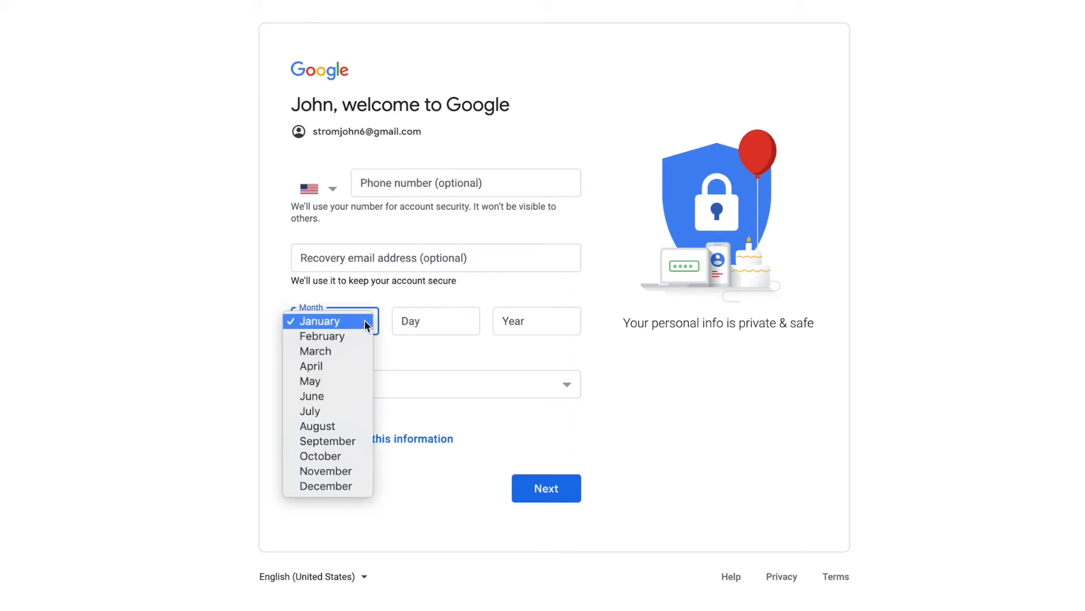
{"action": "mouse_move", "coordinate": [338, 355]}
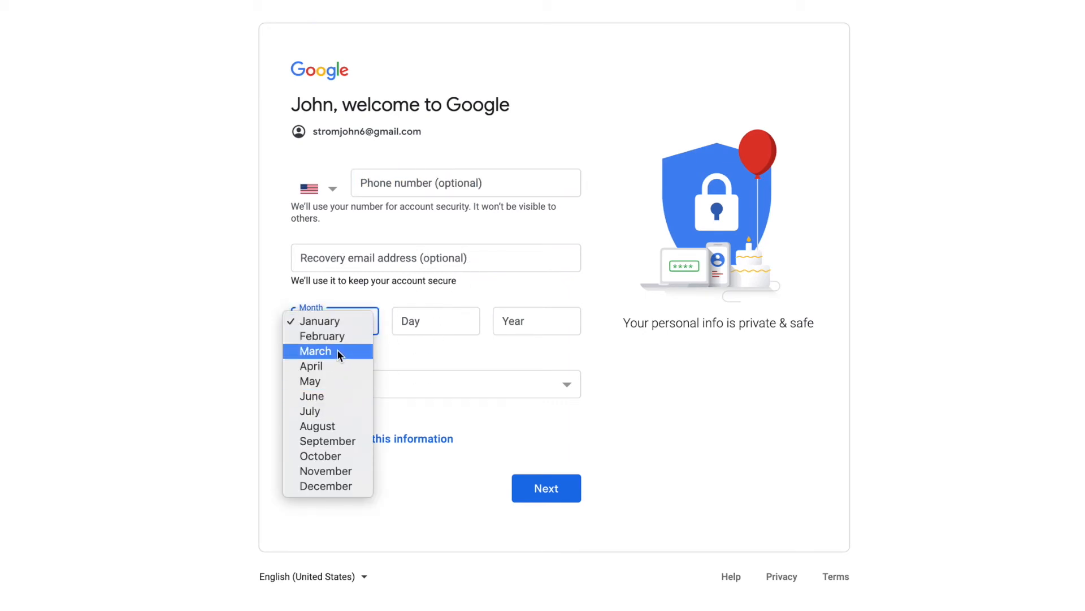
{"action": "left_click", "coordinate": [315, 351]}
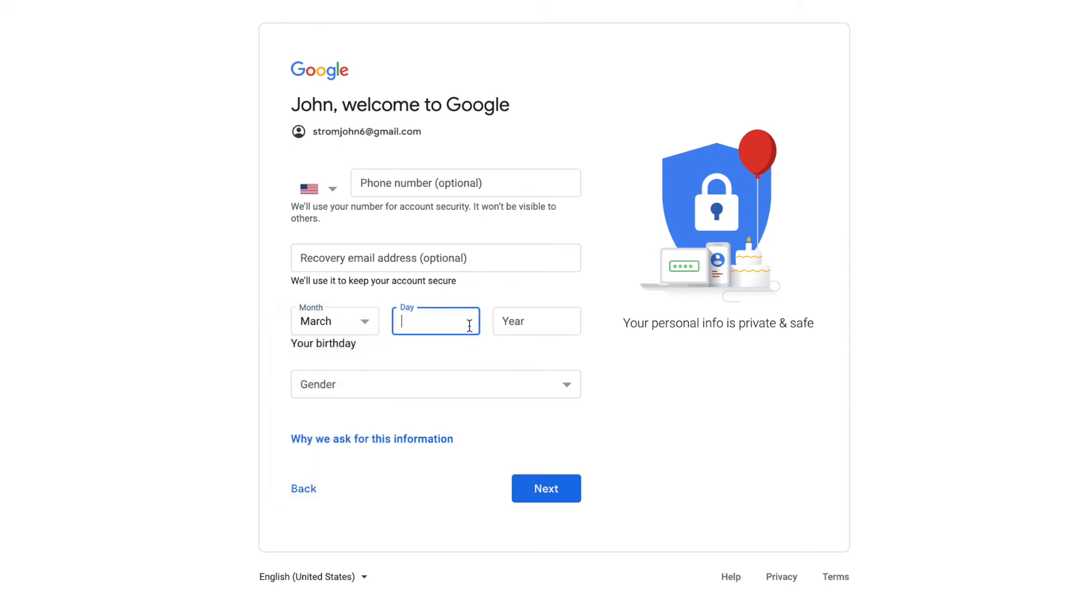
{"action": "type", "text": "25"}
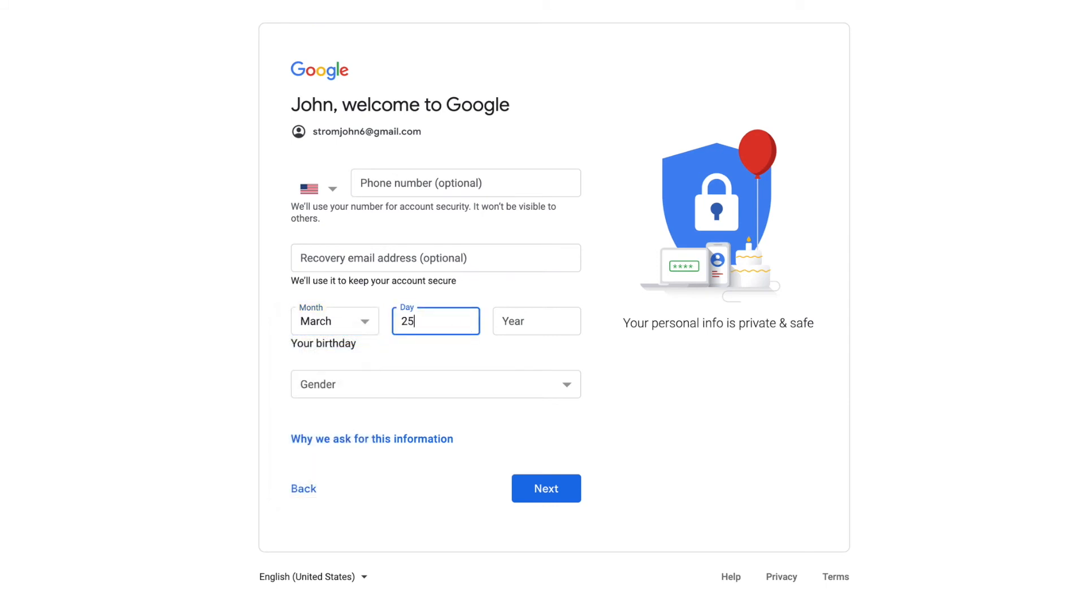
{"action": "left_click", "coordinate": [536, 320]}
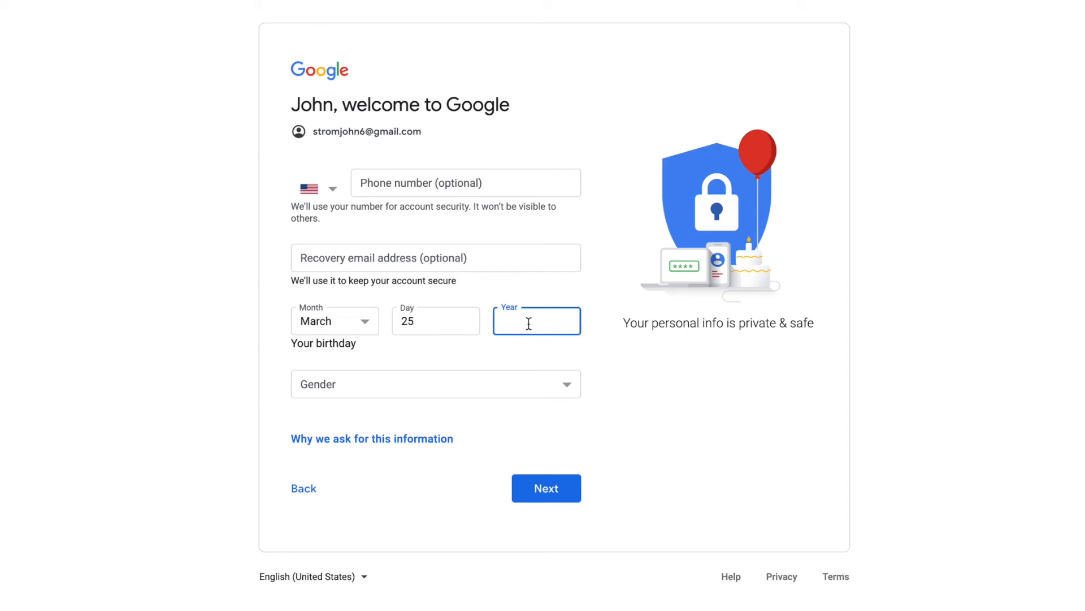
{"action": "type", "text": "199"}
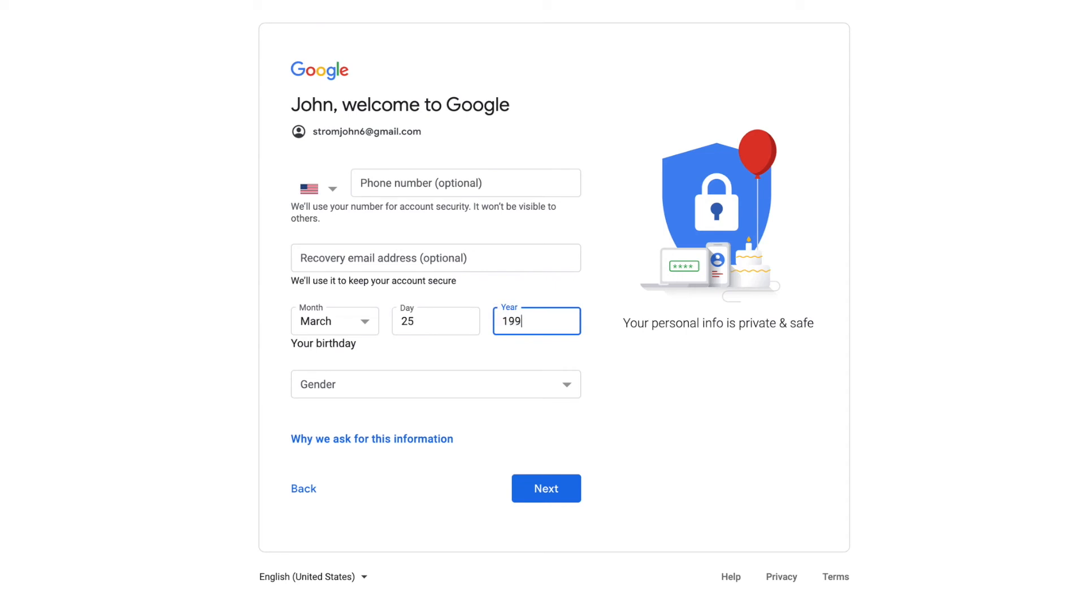
{"action": "left_click", "coordinate": [436, 383]}
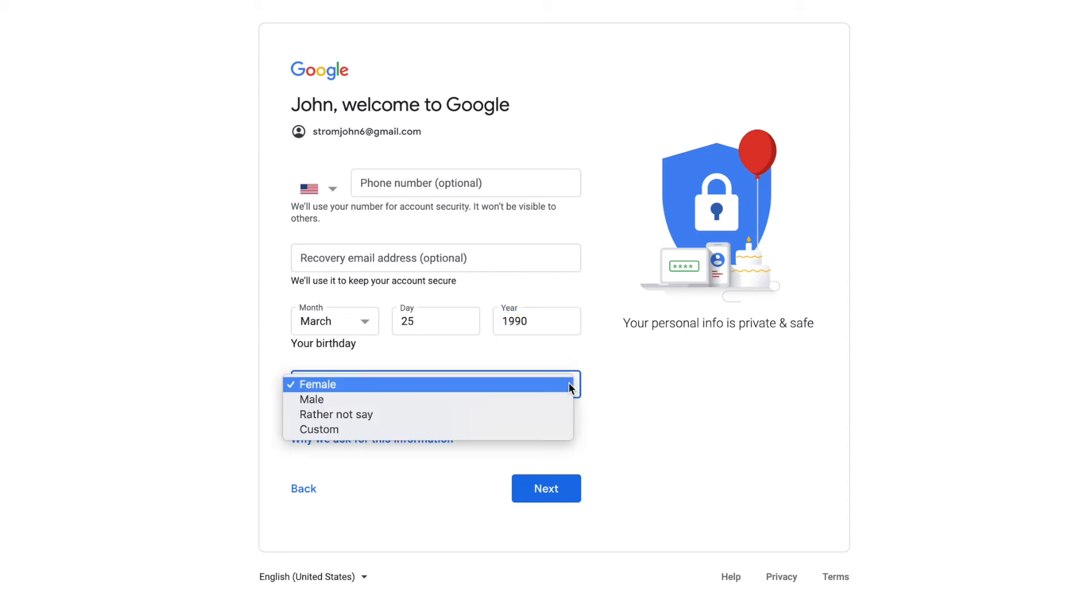
{"action": "left_click", "coordinate": [336, 413]}
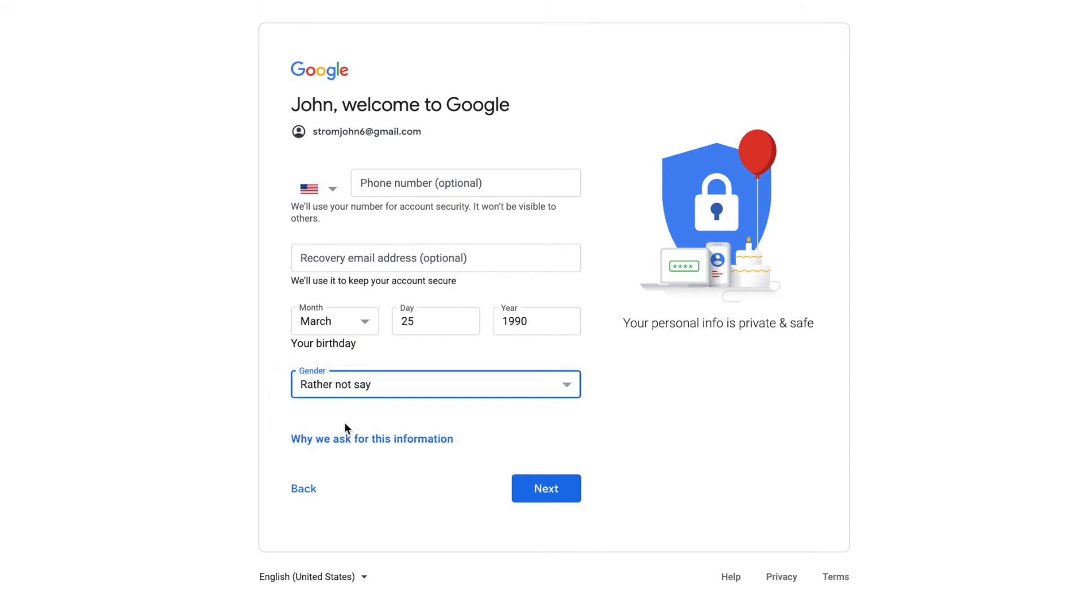
{"action": "left_click", "coordinate": [547, 488]}
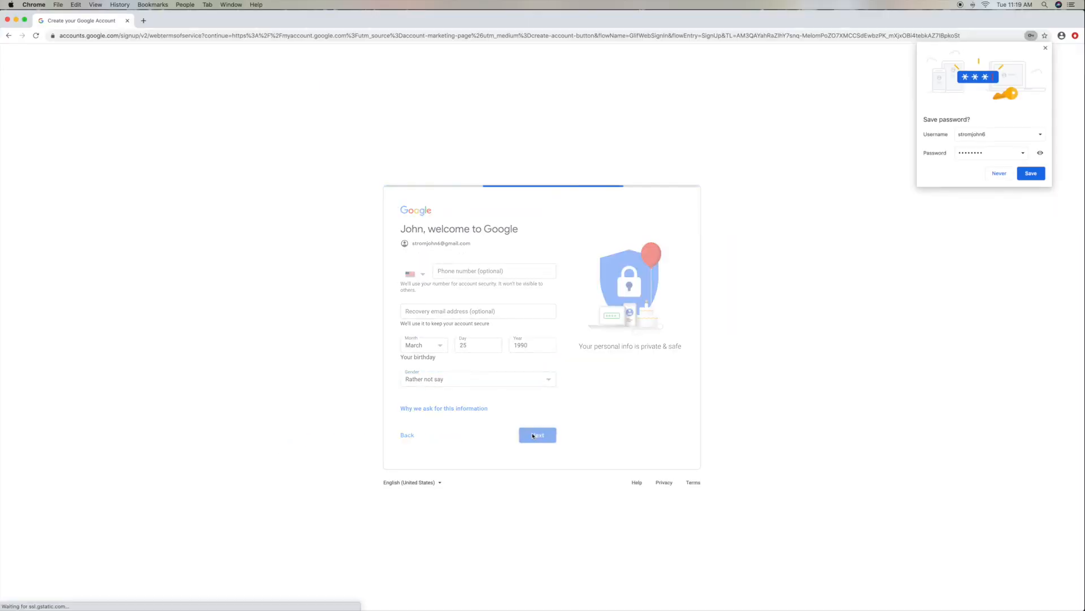
Scroll through the Privacy and Terms and agree to create the account
{"action": "left_click", "coordinate": [537, 435]}
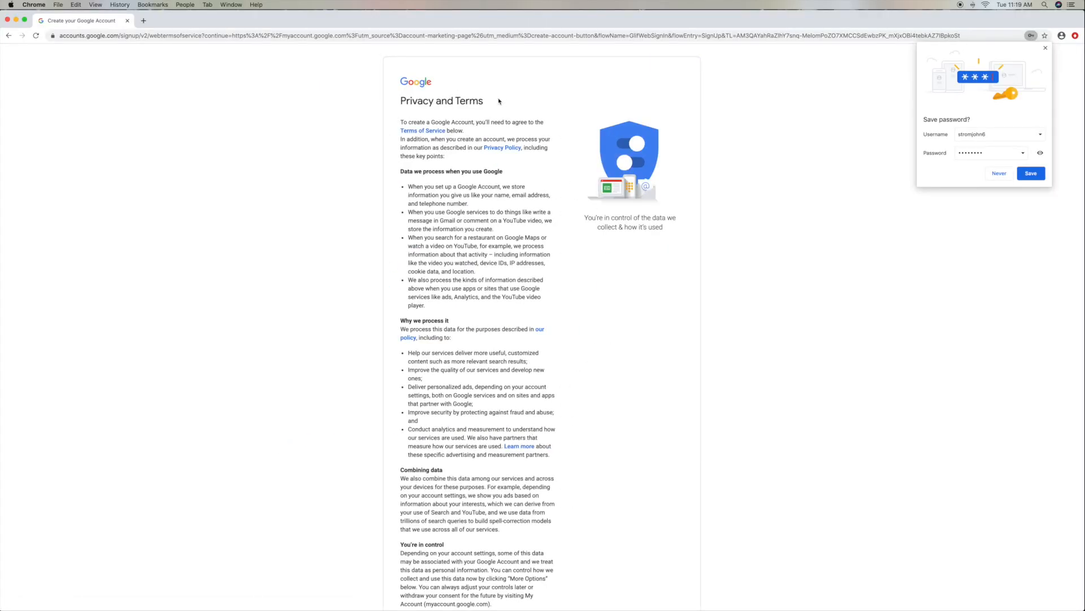
{"action": "scroll", "scroll_direction": "down", "scroll_amount": 3}
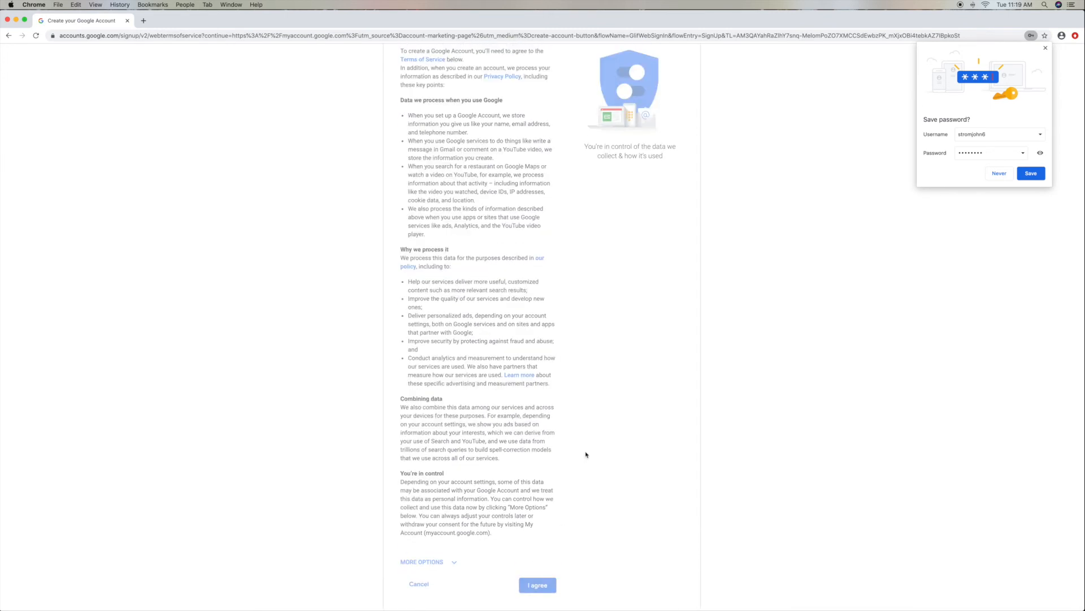
{"action": "left_click", "coordinate": [537, 585]}
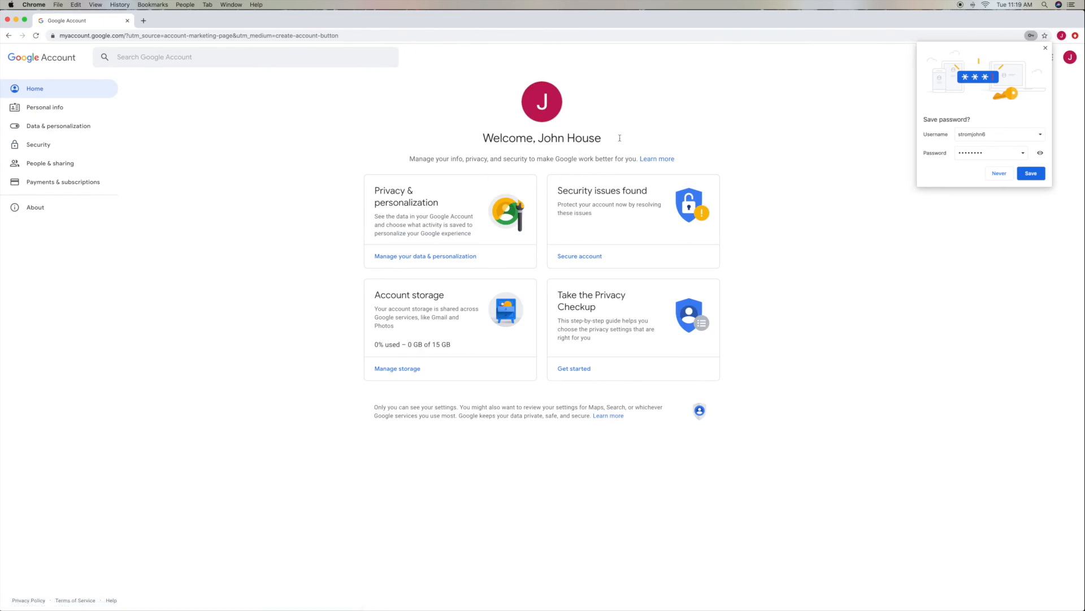
Dismiss Chrome's offer to save the new account password
{"action": "left_click", "coordinate": [999, 173]}
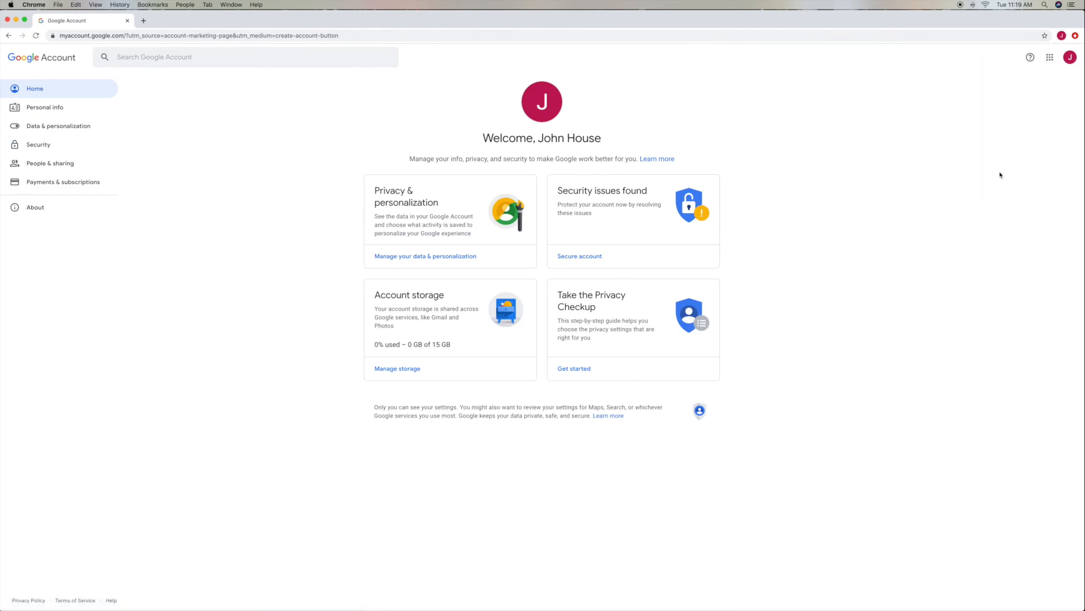
{"action": "mouse_move", "coordinate": [950, 175]}
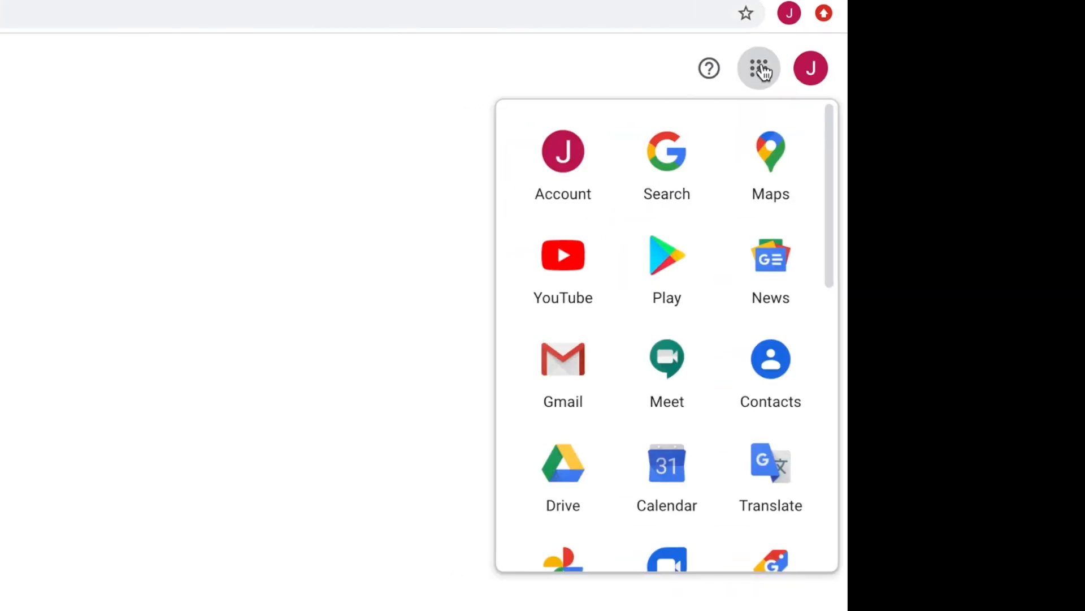
{"action": "mouse_move", "coordinate": [609, 181]}
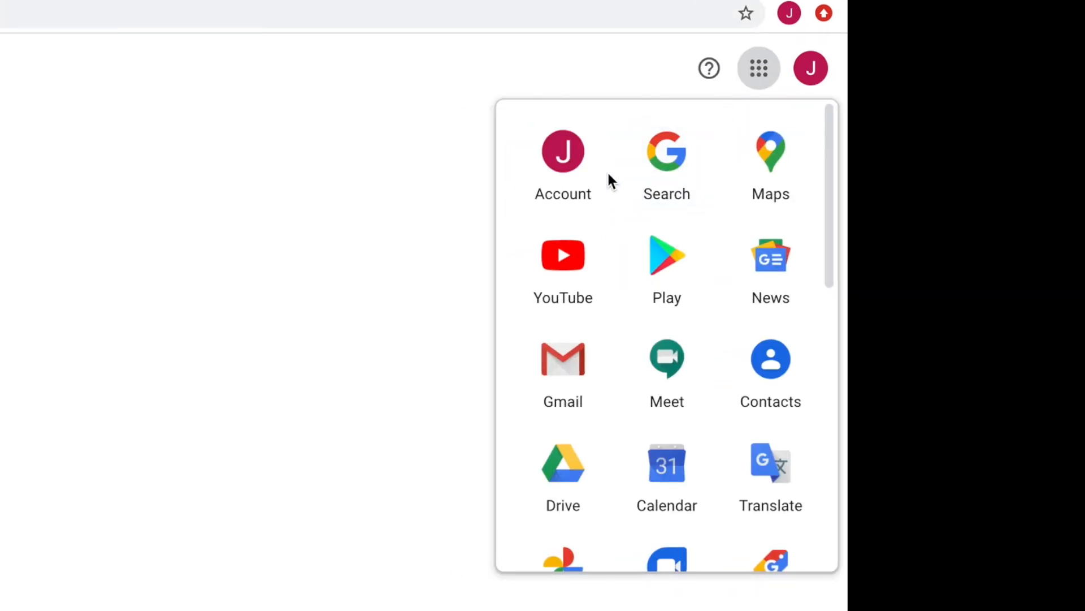
{"action": "mouse_move", "coordinate": [563, 365]}
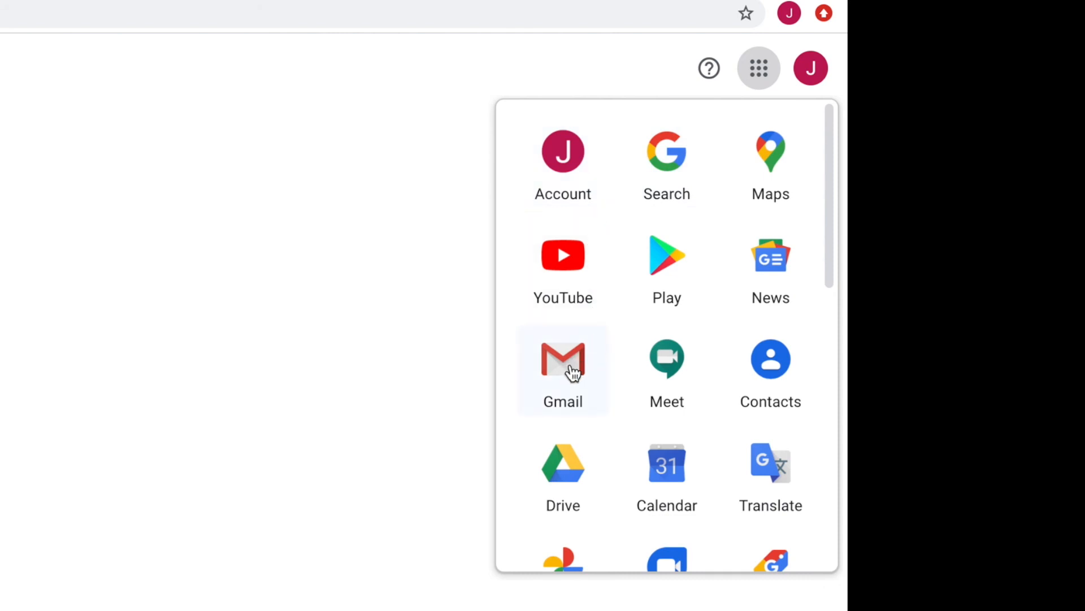
Choose Gmail from the Google apps list to open the new inbox
{"action": "left_click", "coordinate": [563, 369]}
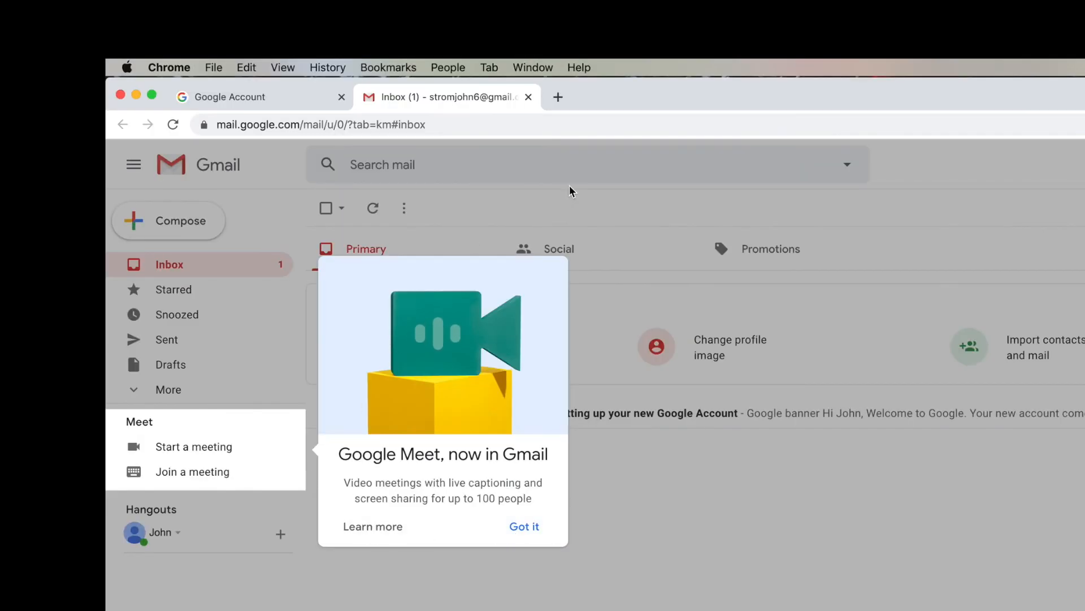
Dismiss the 'Google Meet, now in Gmail' popup with Got it
{"action": "left_click", "coordinate": [524, 527]}
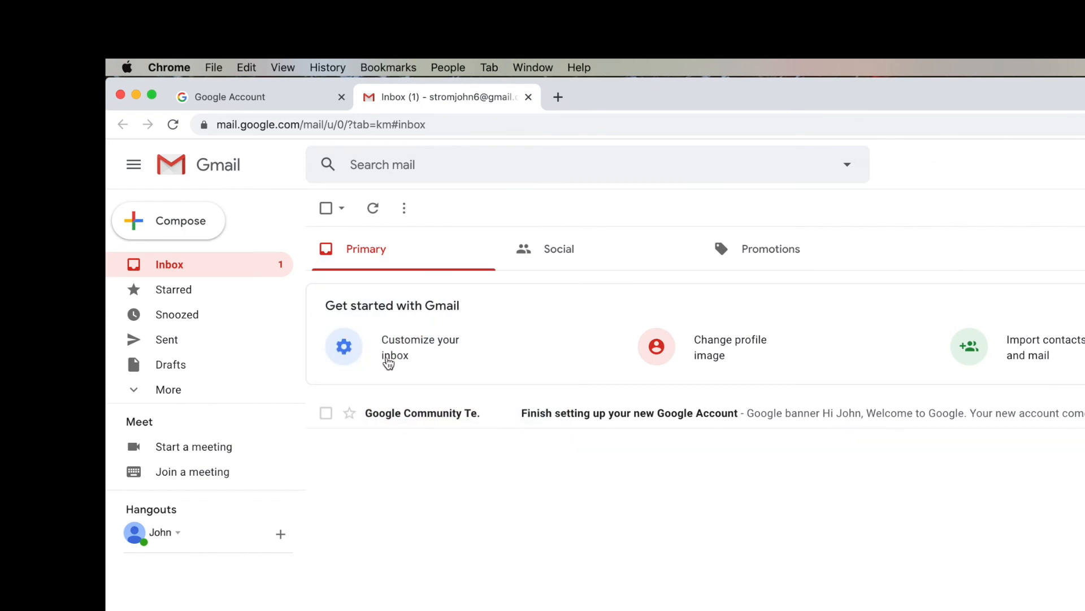
{"action": "mouse_move", "coordinate": [983, 345]}
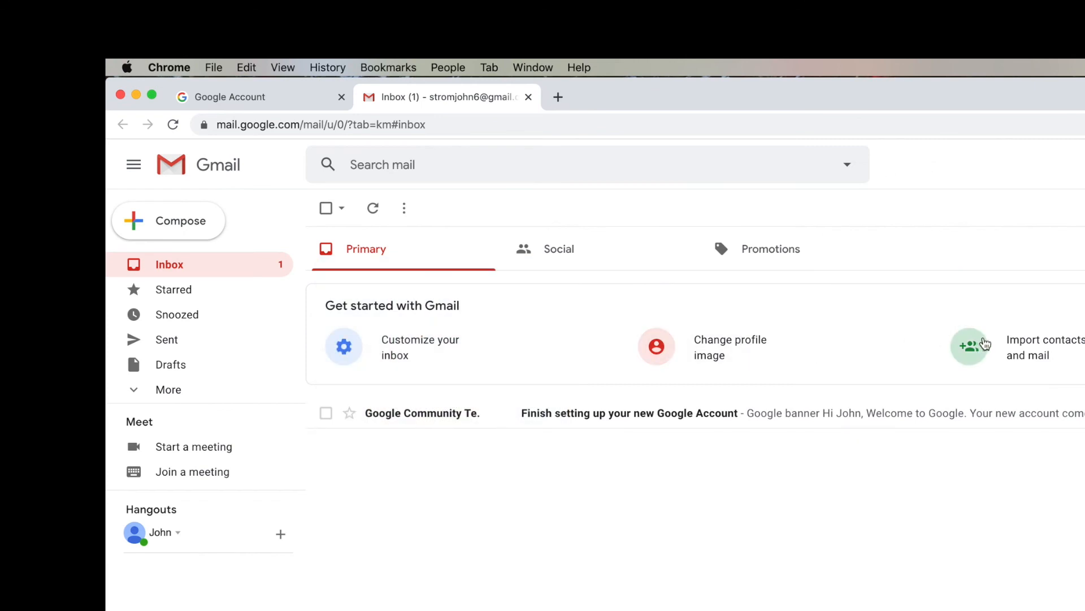